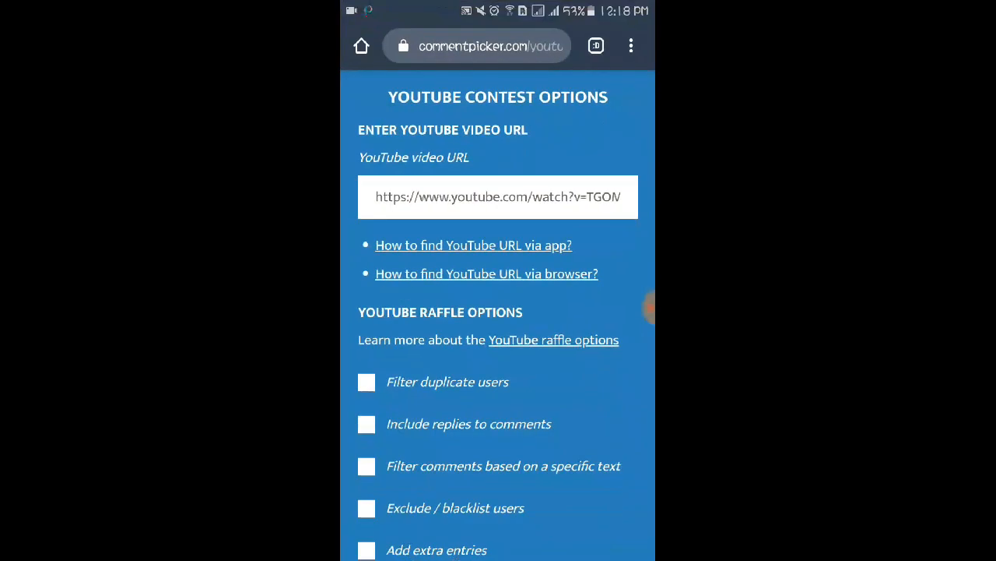
Fetch the YouTube video's comments, draw a random winner, and refilter by TRX for 23 comments.
left_click(366, 381)
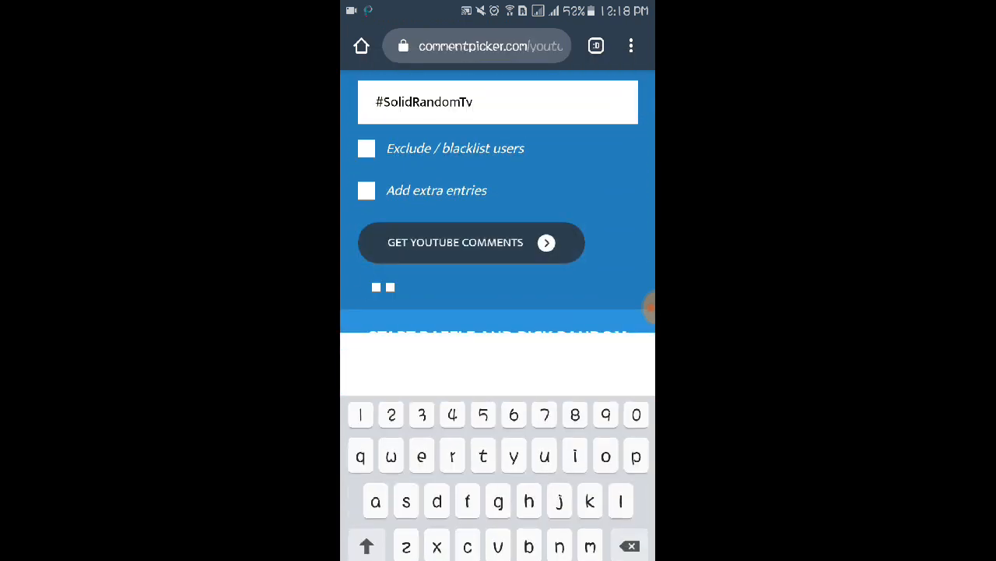
left_click(455, 242)
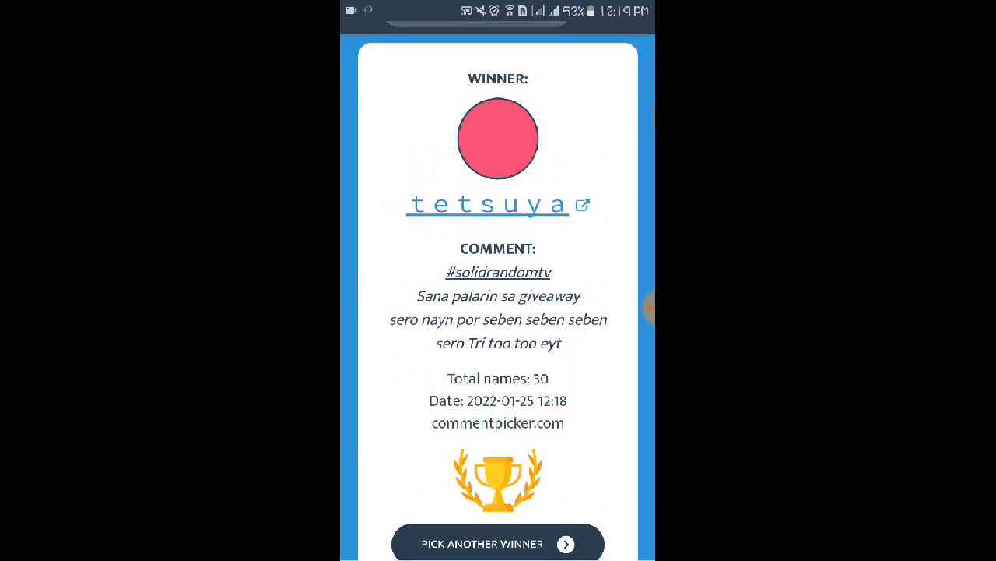
scroll("up", 3)
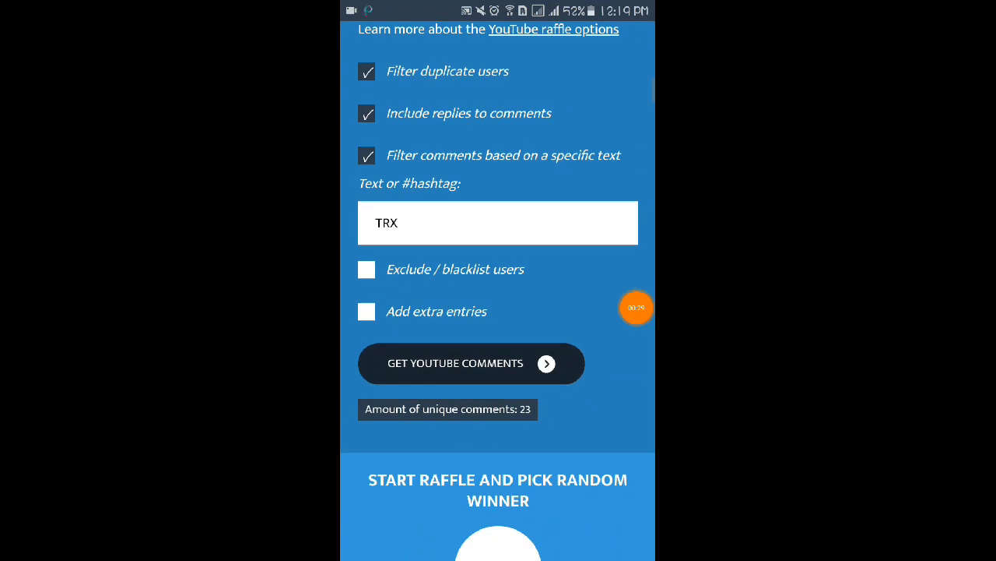
scroll("down", 3)
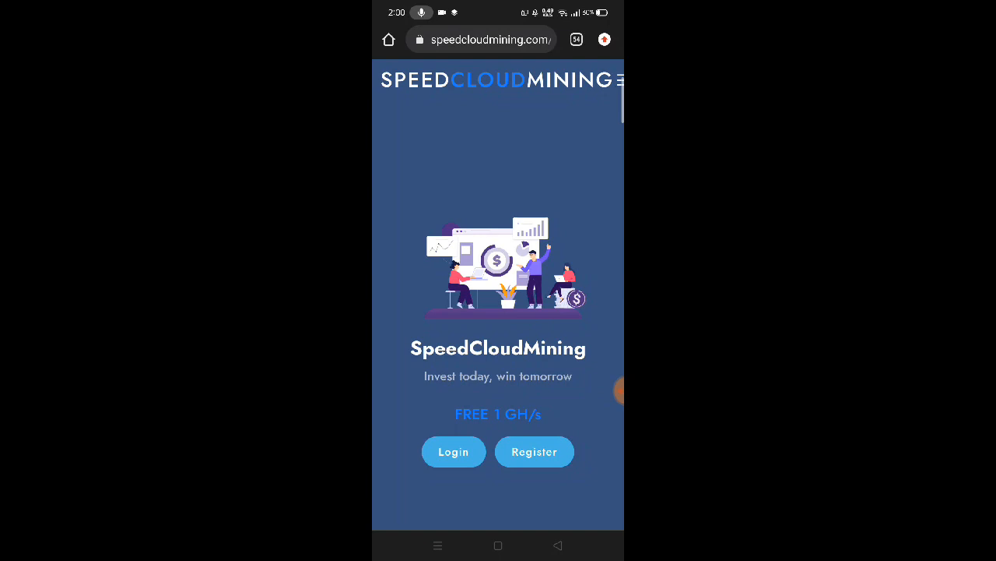
scroll("up", 3)
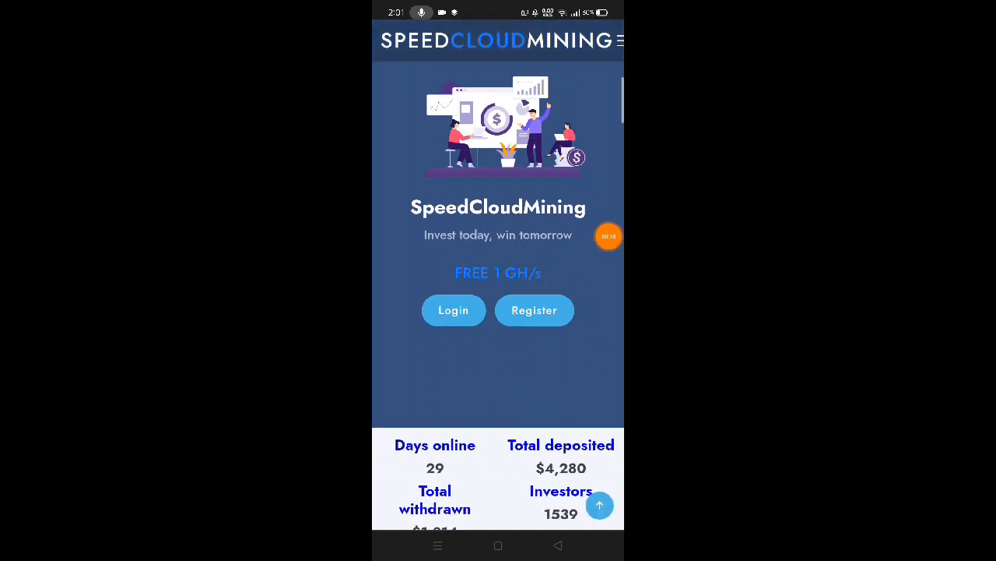
scroll("down", 3)
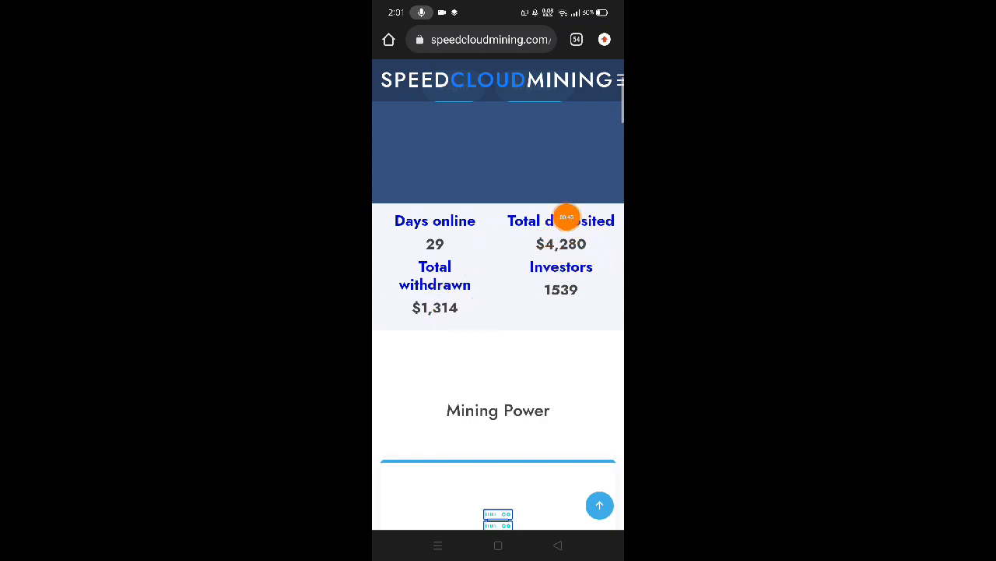
scroll("down", 3)
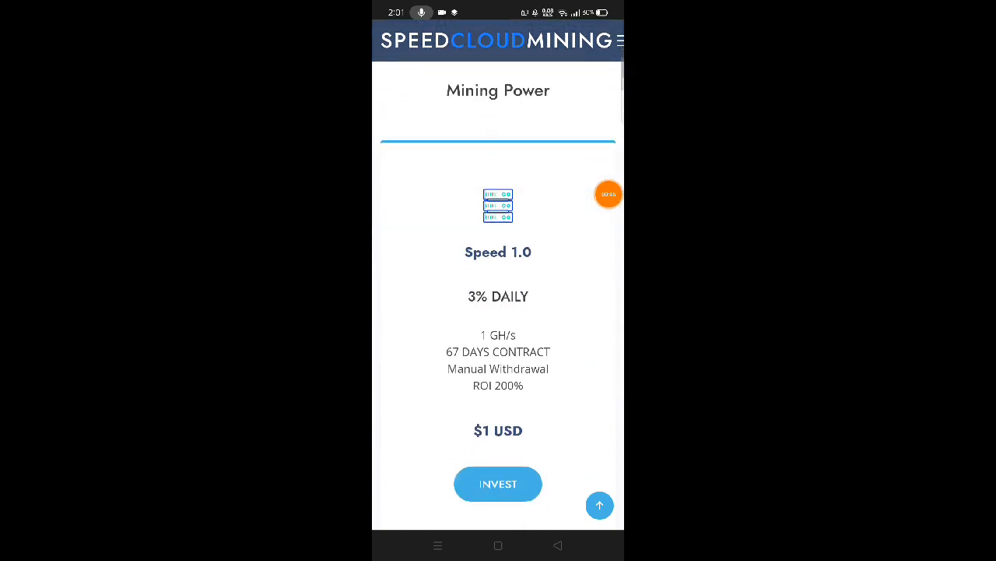
scroll("down", 3)
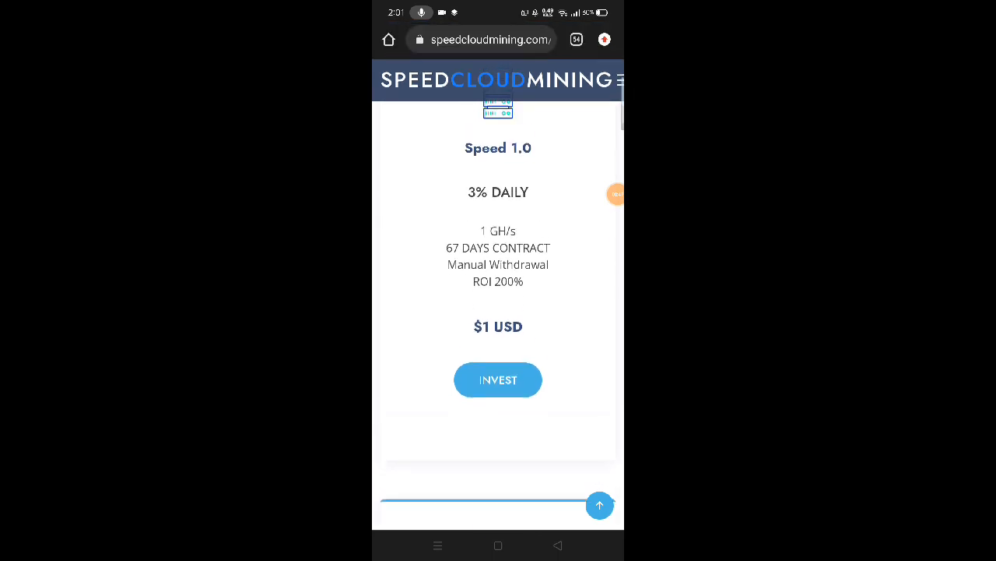
scroll("up", 3)
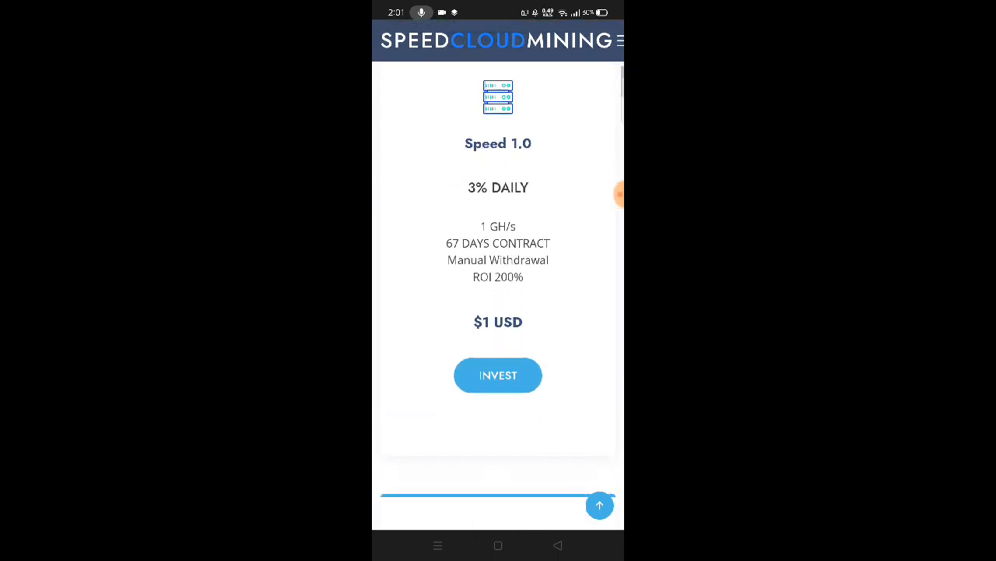
scroll("down", 3)
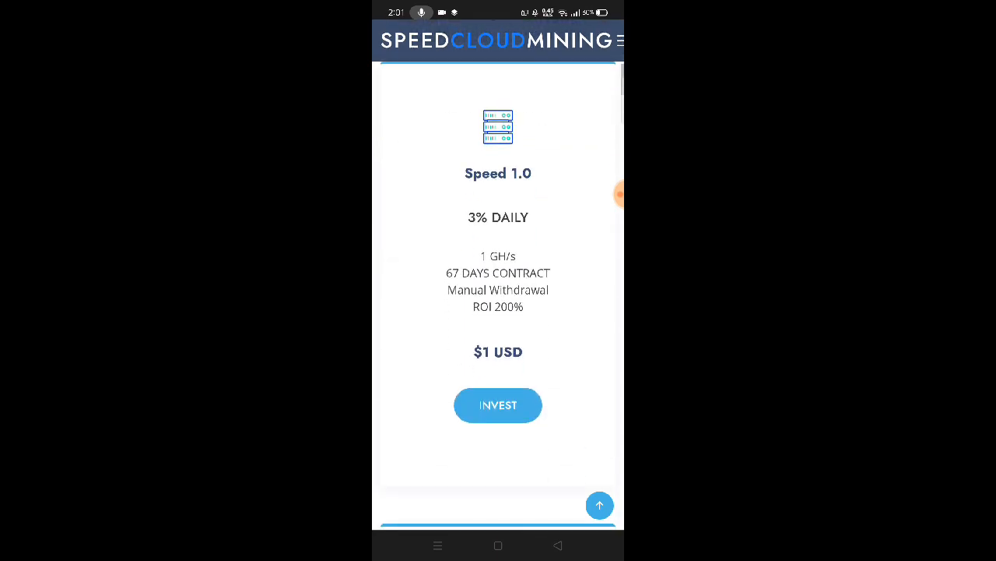
scroll("down", 3)
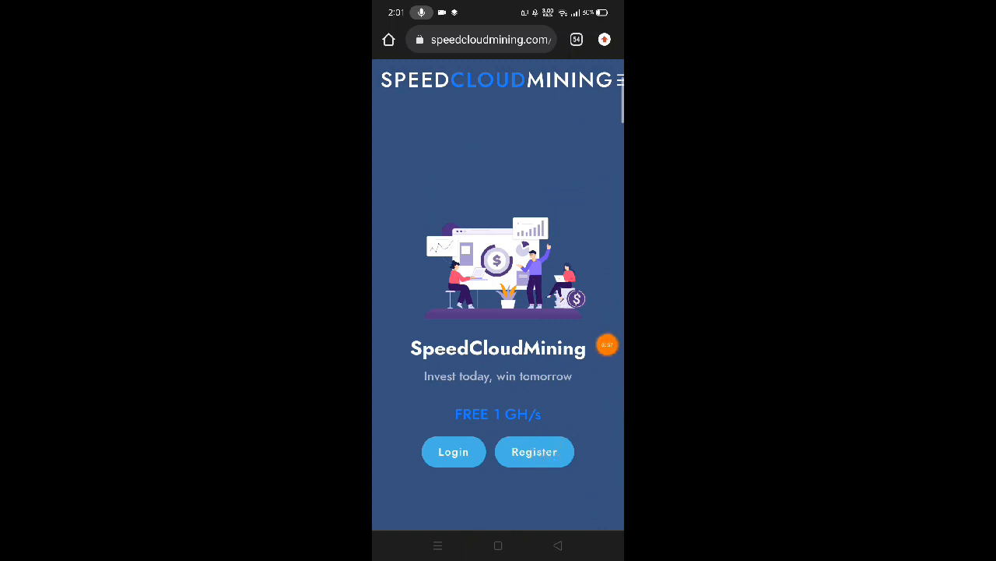
View the sign-up form, then log in to reach the $3.19, 6 GH/s dashboard.
left_click(534, 452)
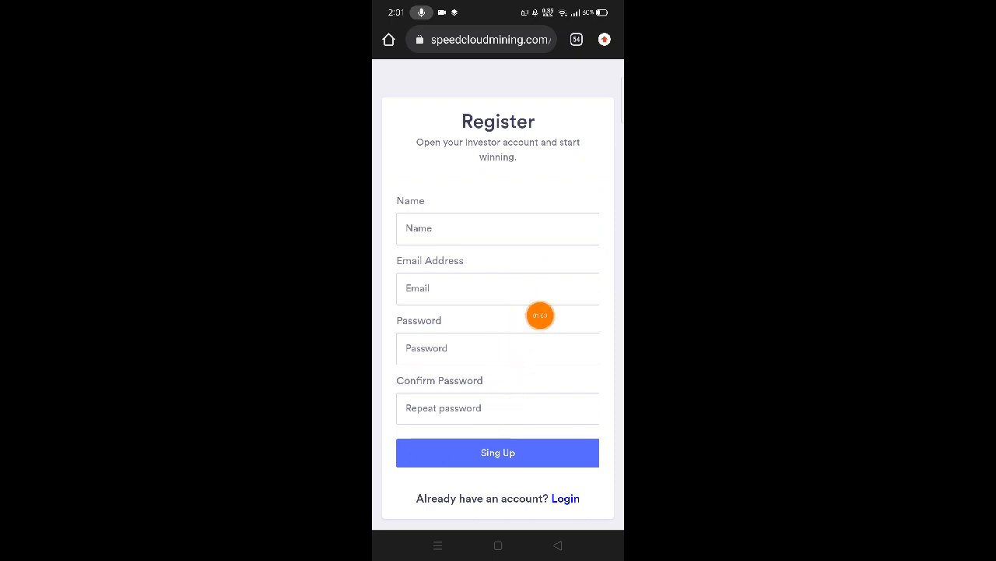
mouse_move(588, 271)
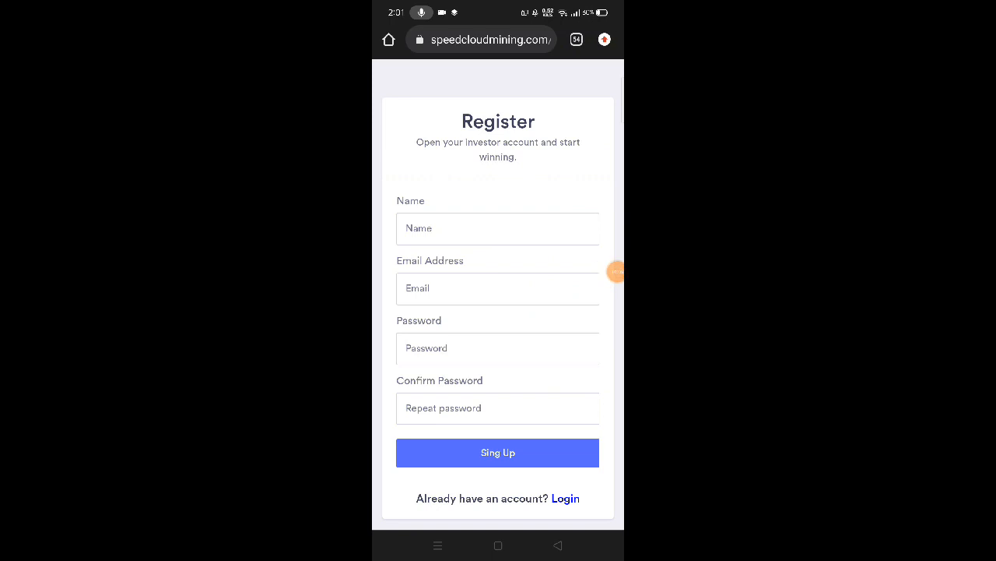
left_click(565, 497)
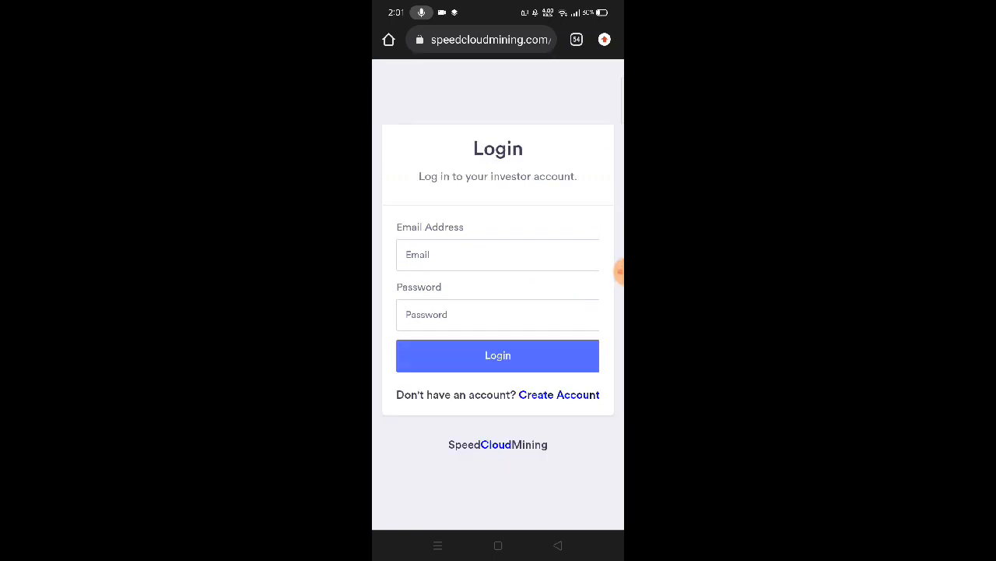
left_click(498, 355)
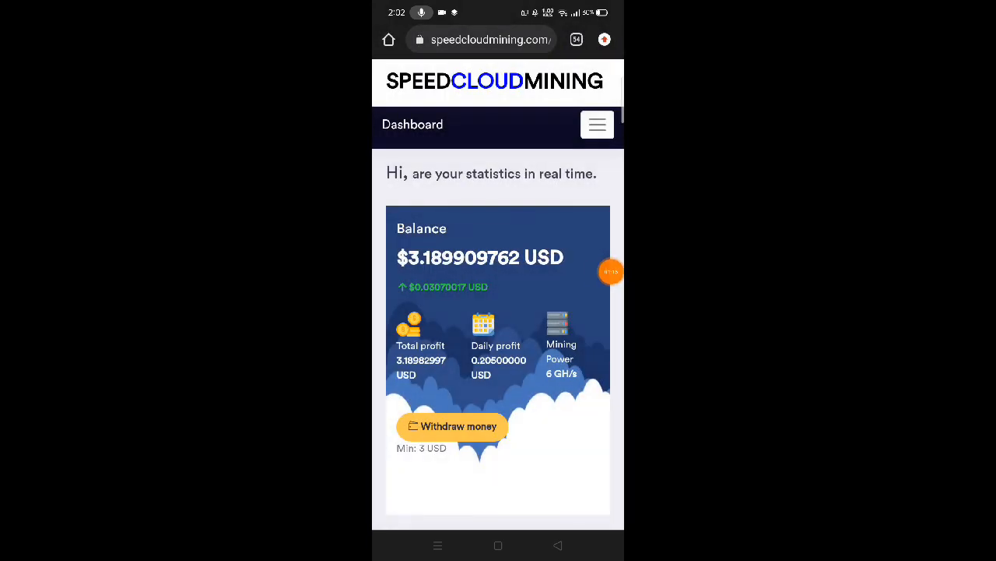
scroll("up", 3)
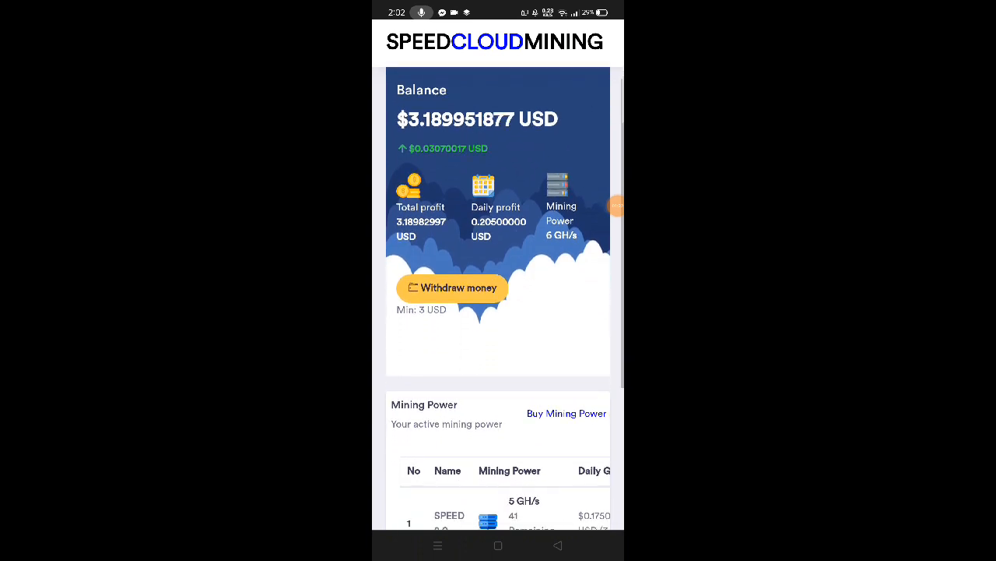
scroll("down", 3)
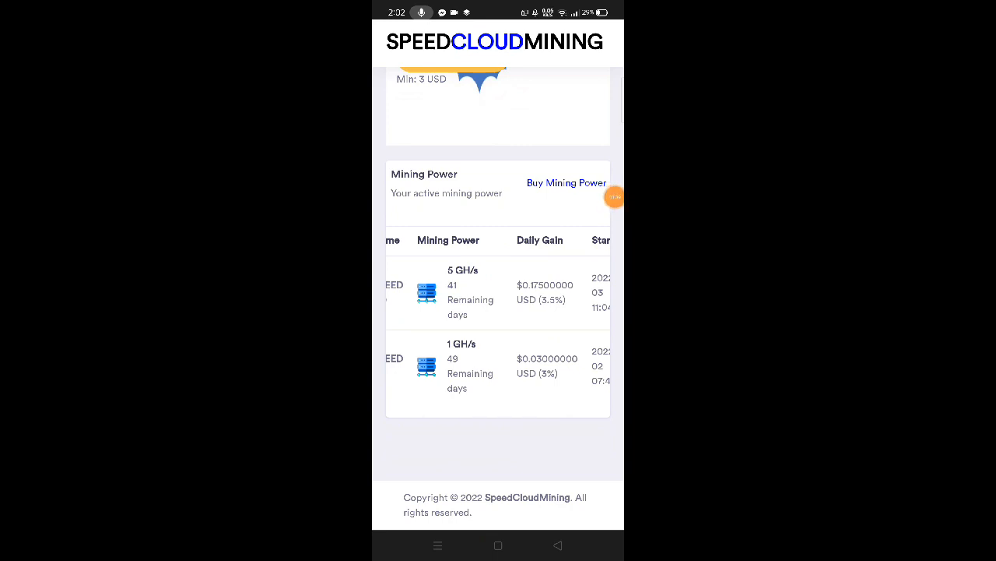
mouse_move(501, 363)
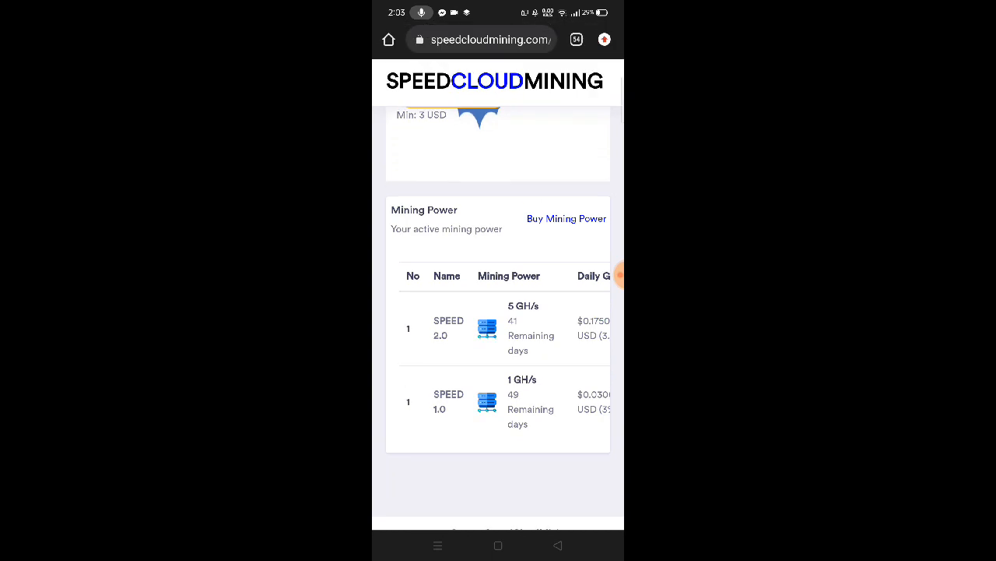
scroll("up", 3)
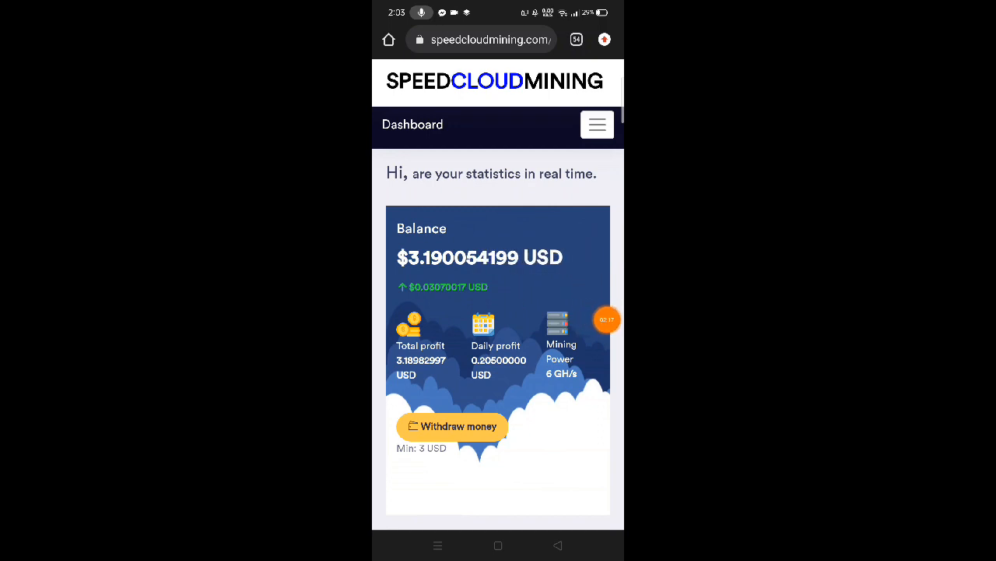
scroll("up", 3)
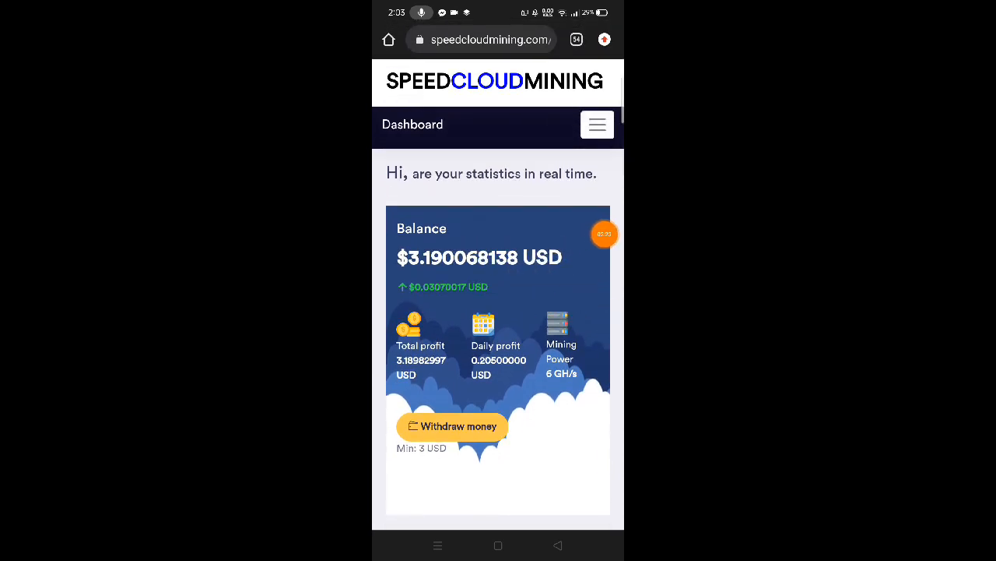
scroll("up", 3)
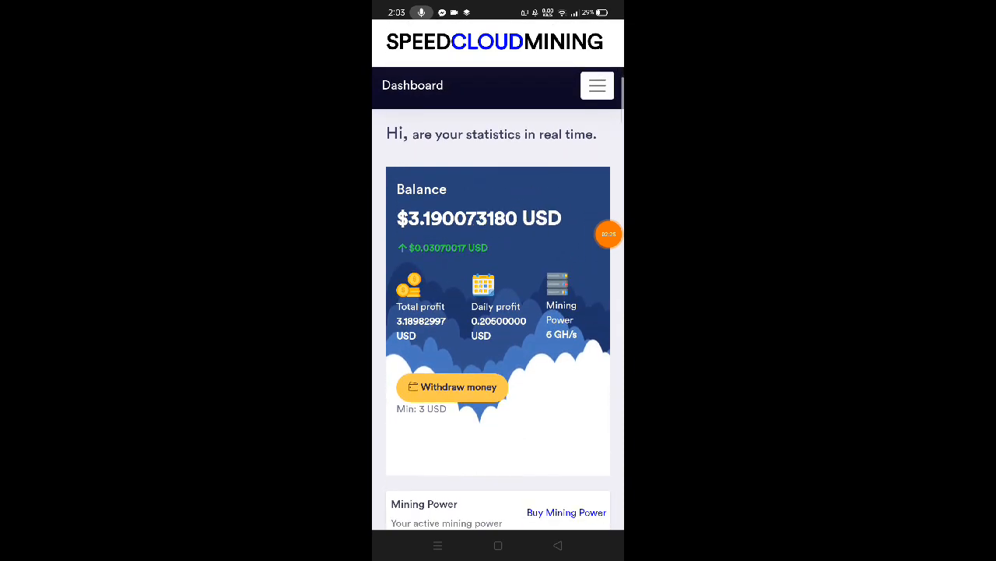
left_click(597, 85)
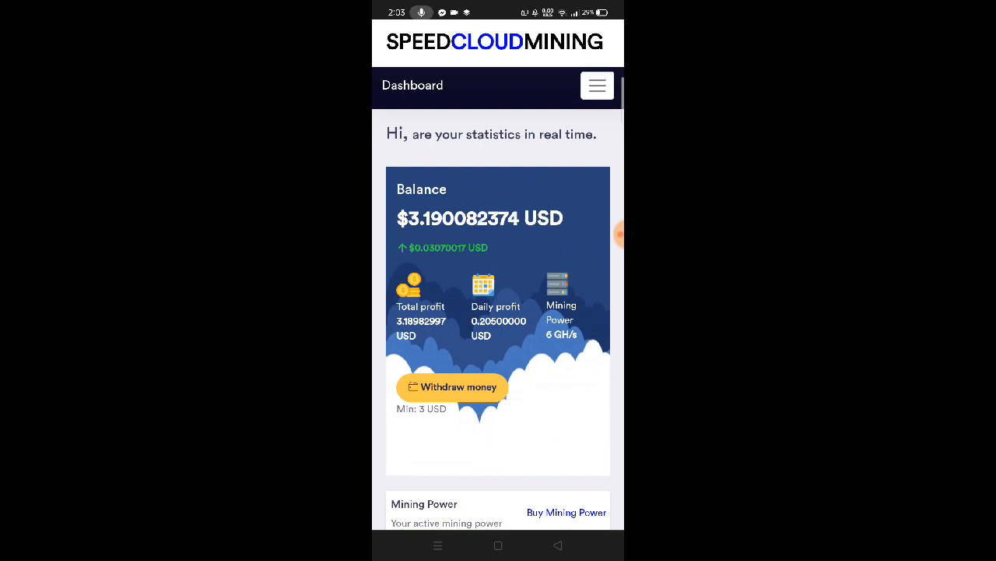
scroll("down", 3)
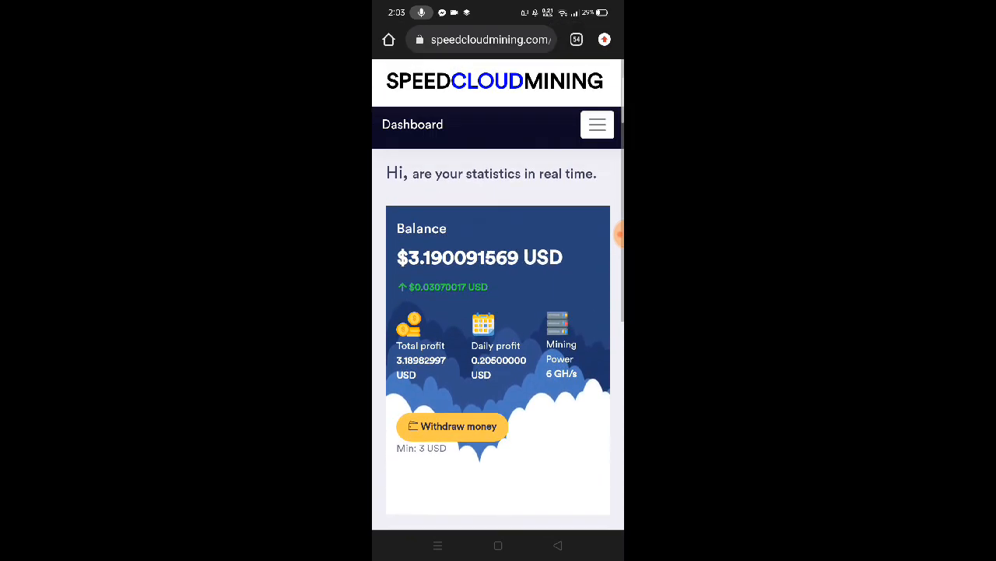
Open the hamburger menu and scroll through Buy Plan, Withdraw, Invoices, Payments, Affiliate and FAQ.
left_click(597, 125)
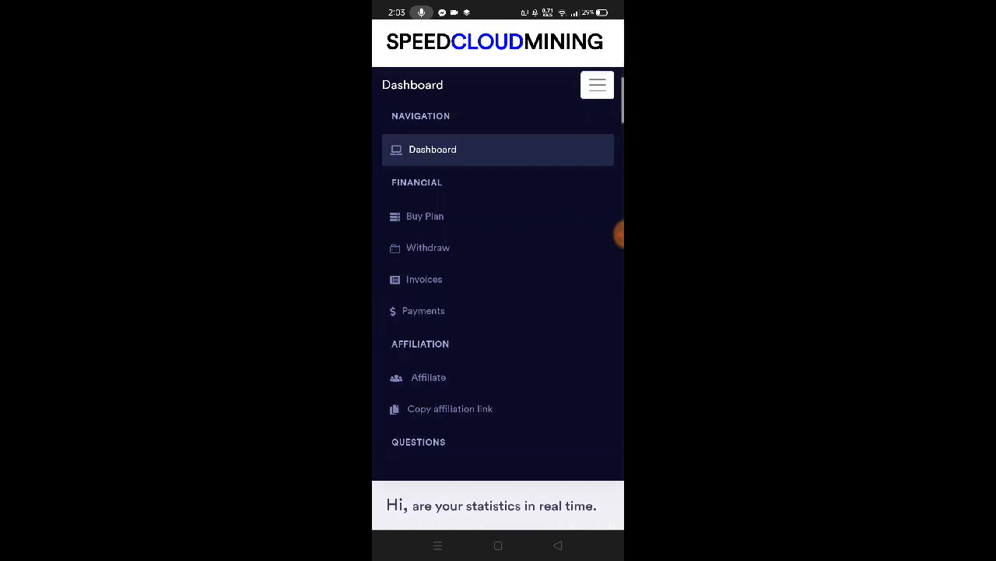
left_click(597, 84)
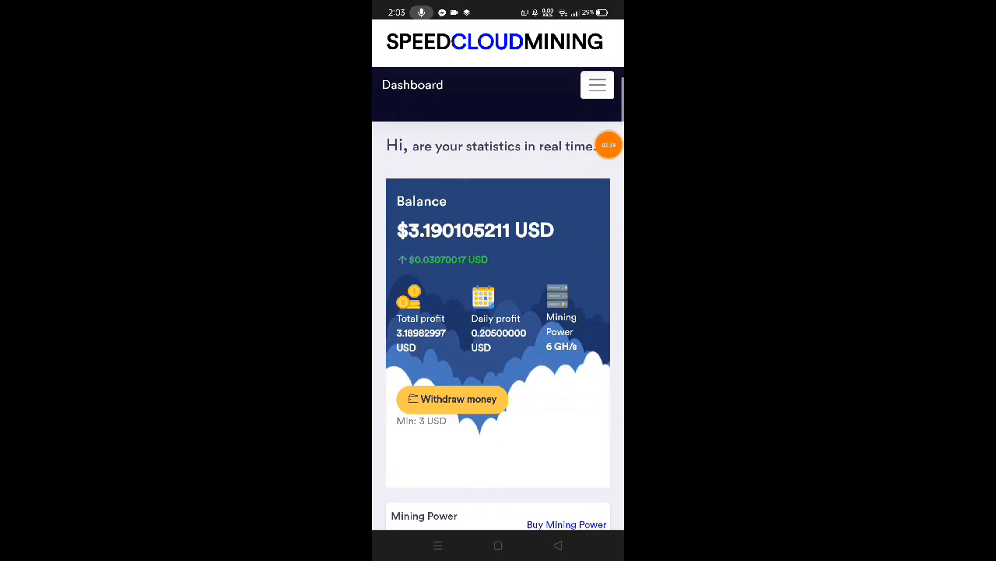
left_click(598, 85)
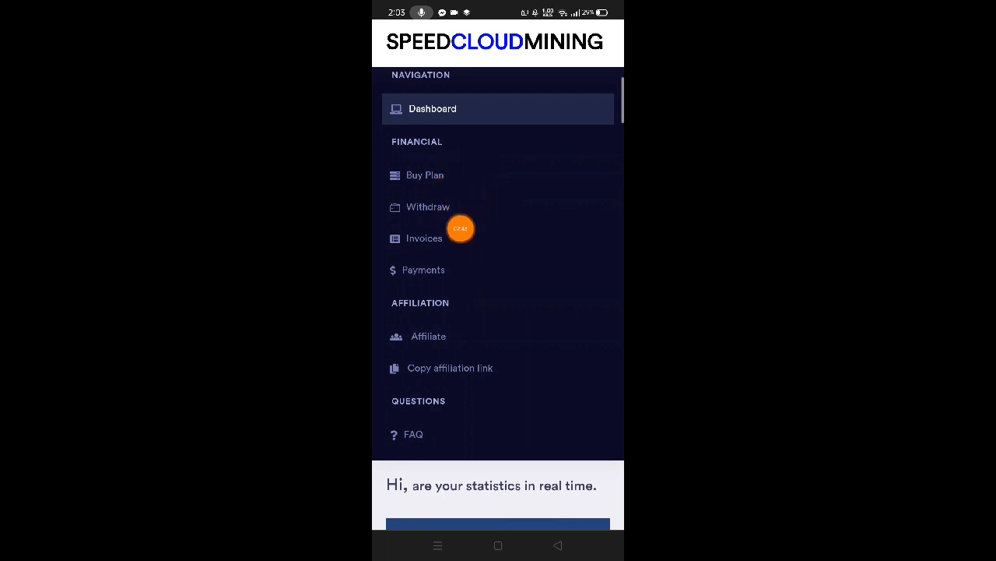
scroll("down", 3)
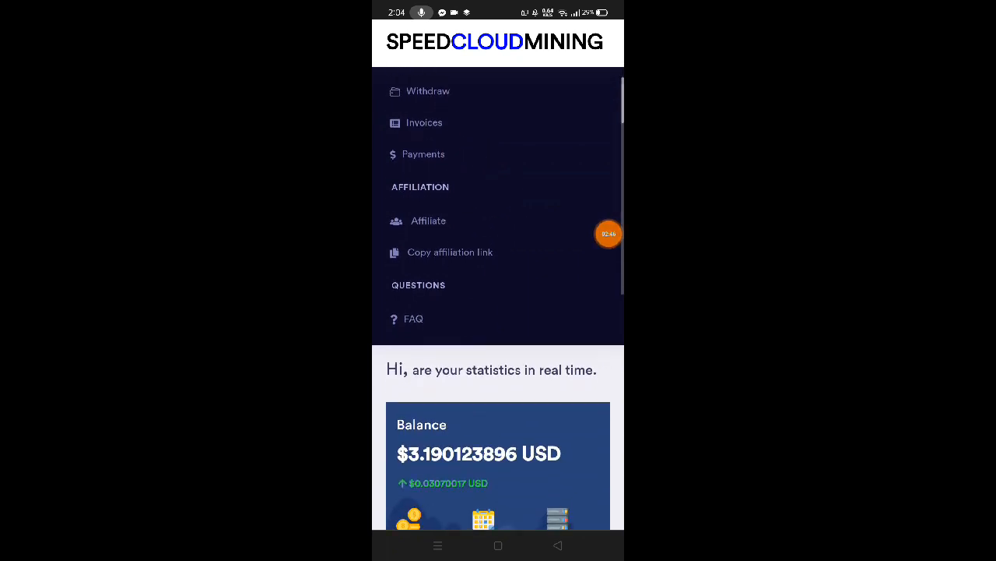
scroll("down", 3)
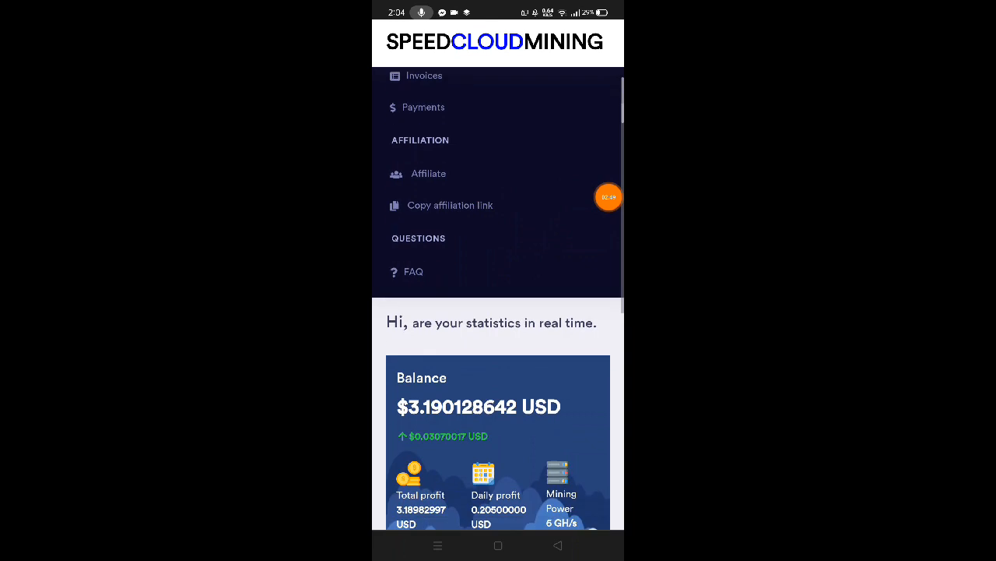
Open the FAQ and read the answers on competitor advantages and minimum deposit.
left_click(414, 271)
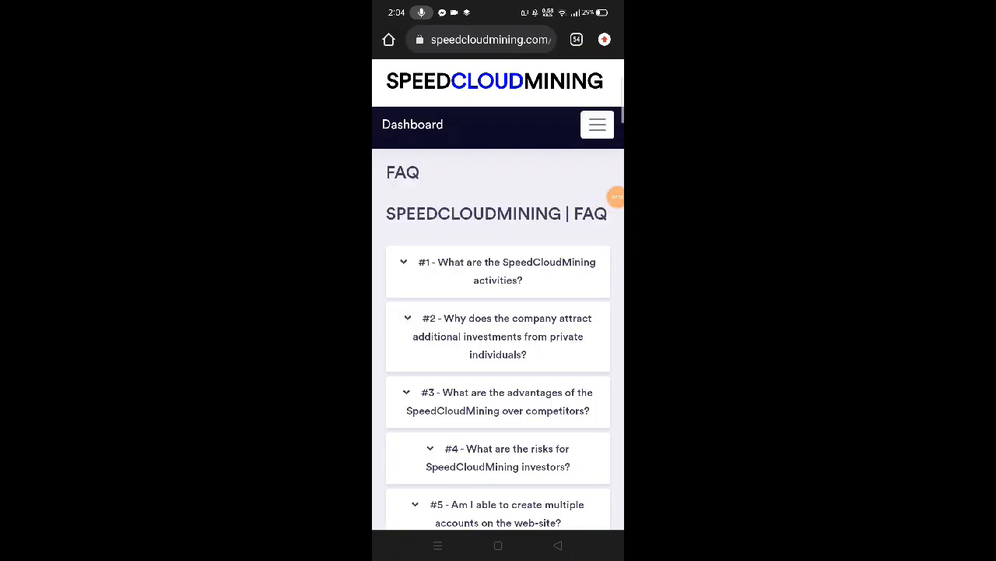
scroll("up", 3)
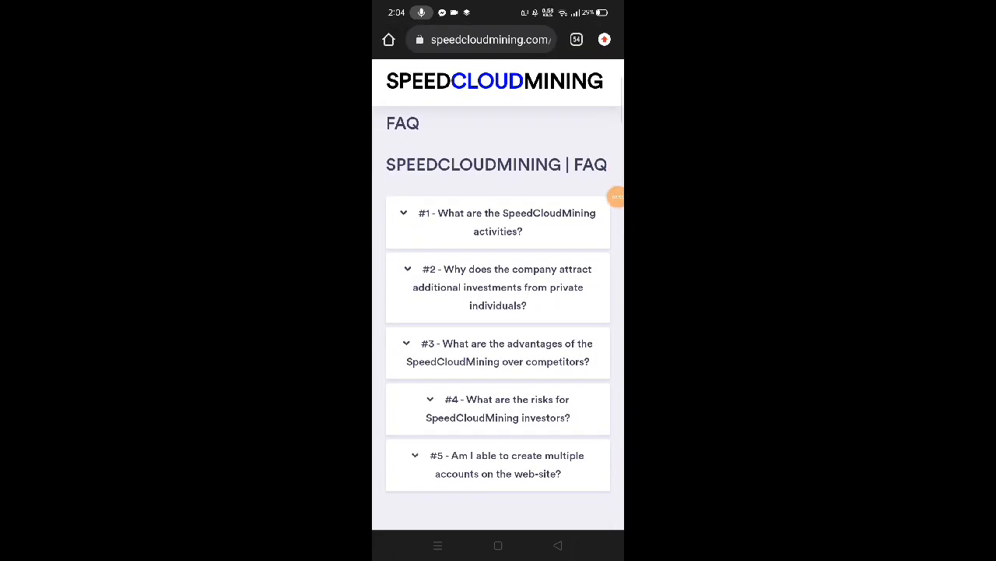
left_click(497, 222)
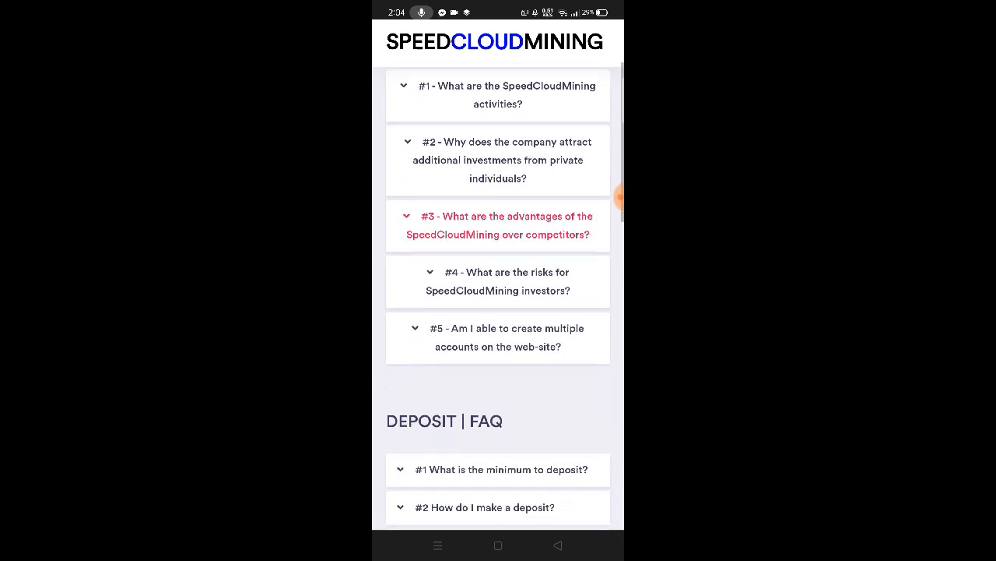
scroll("down", 3)
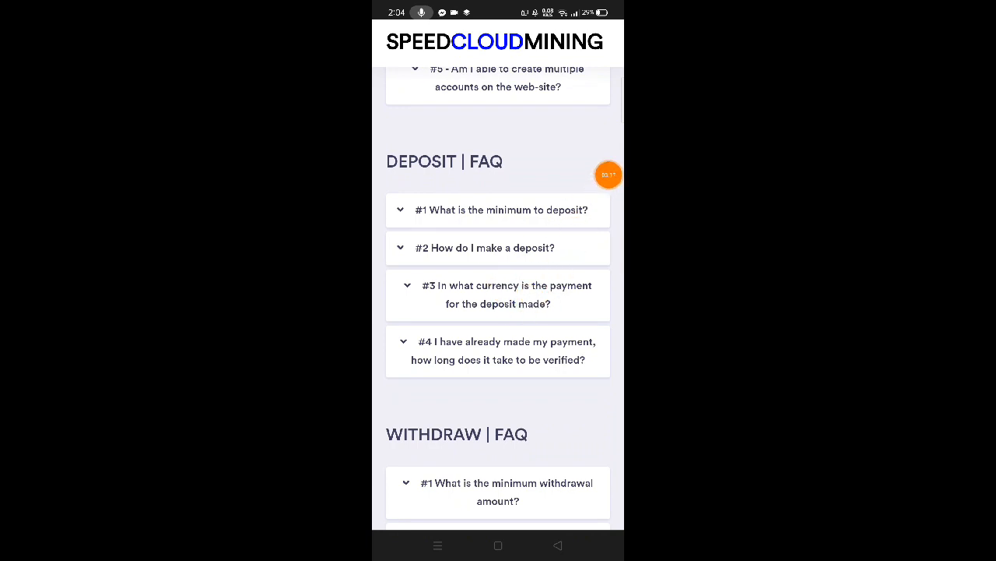
left_click(498, 210)
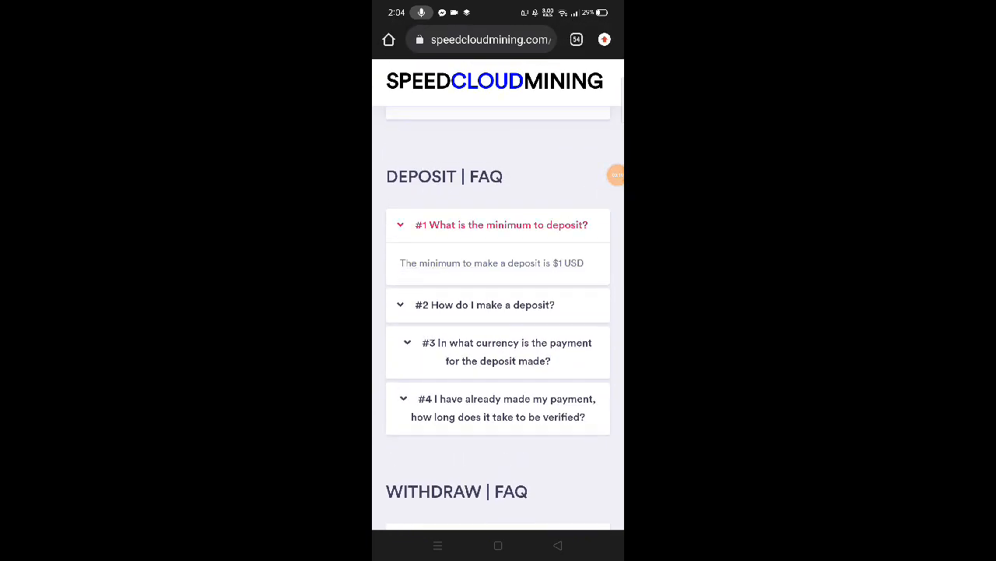
left_click(499, 224)
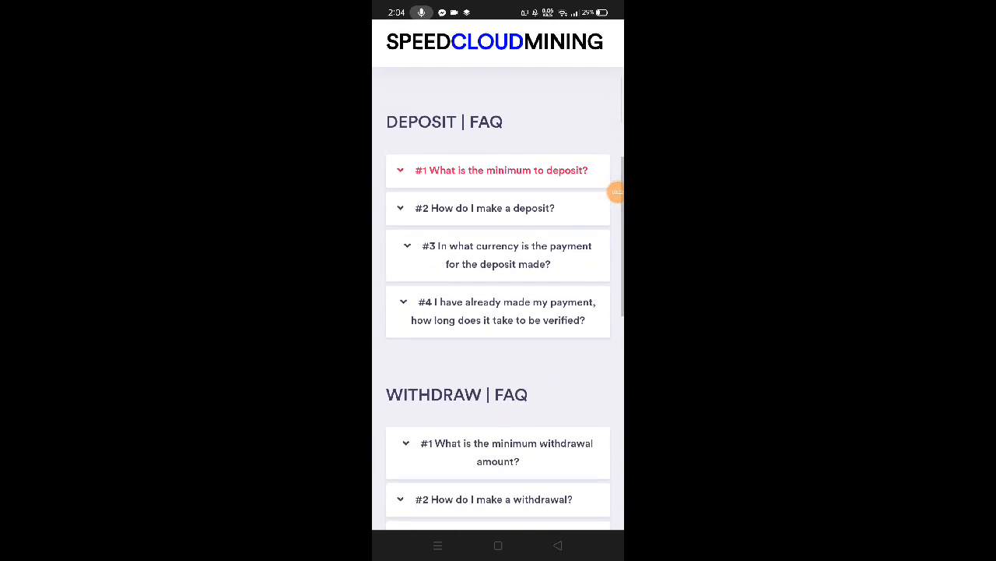
Read the FAQ answers on Bitcoin-only deposits, verification time and the $3 minimum withdrawal.
left_click(498, 255)
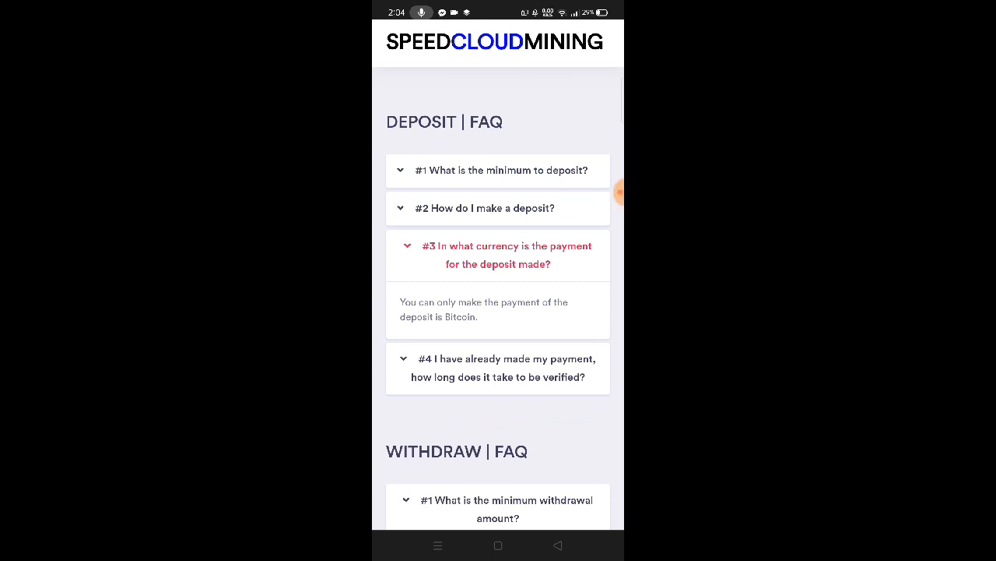
scroll("down", 3)
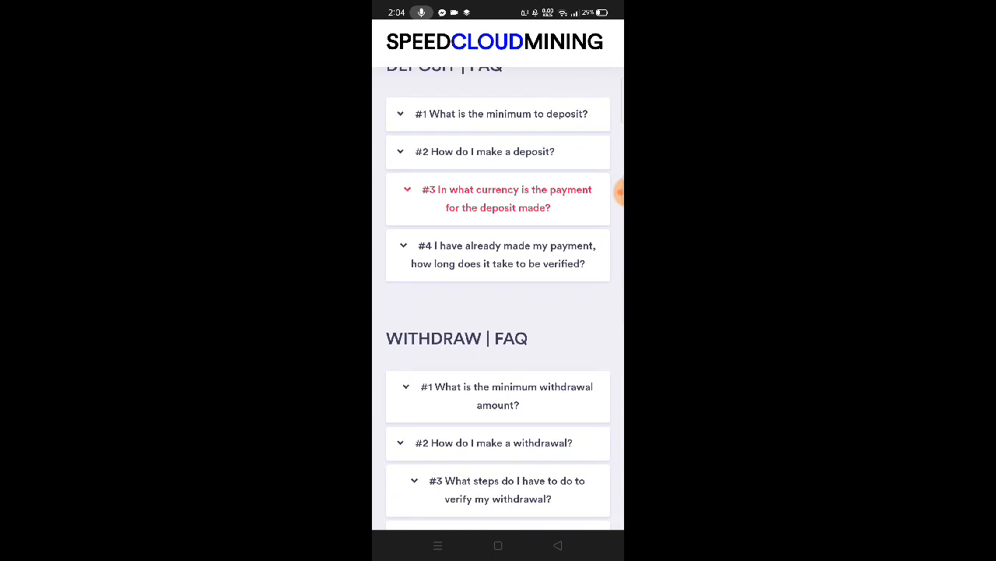
left_click(499, 254)
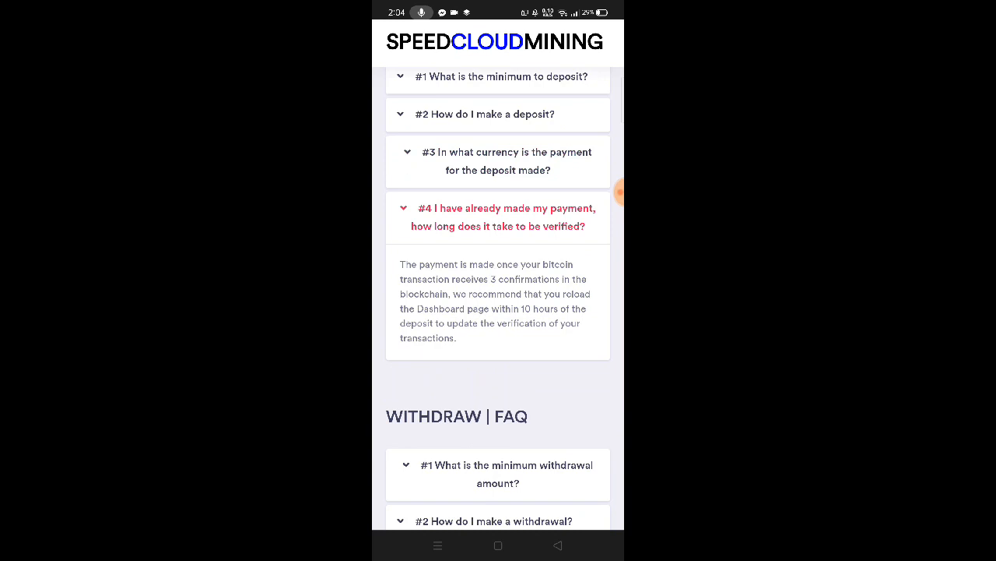
left_click(498, 216)
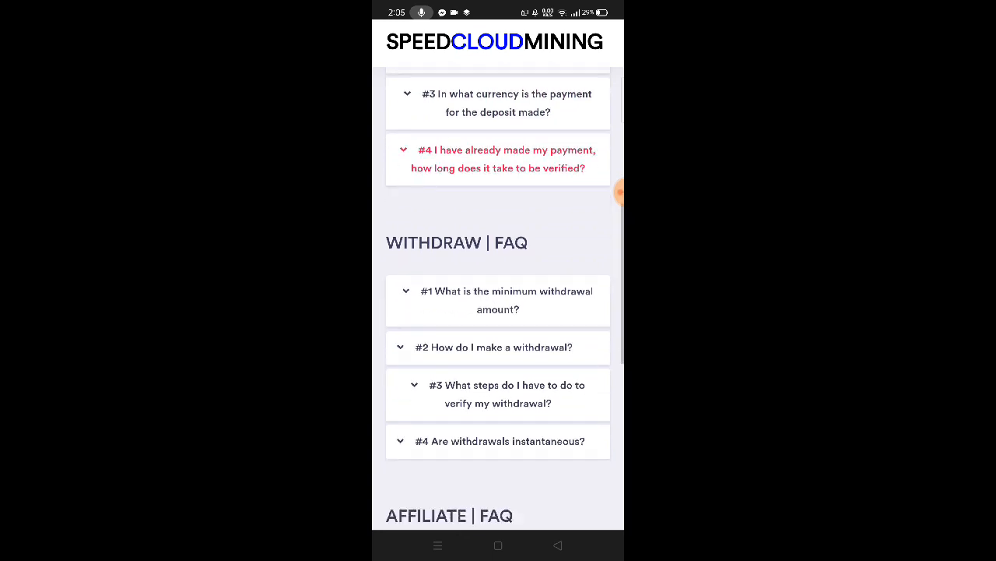
left_click(498, 300)
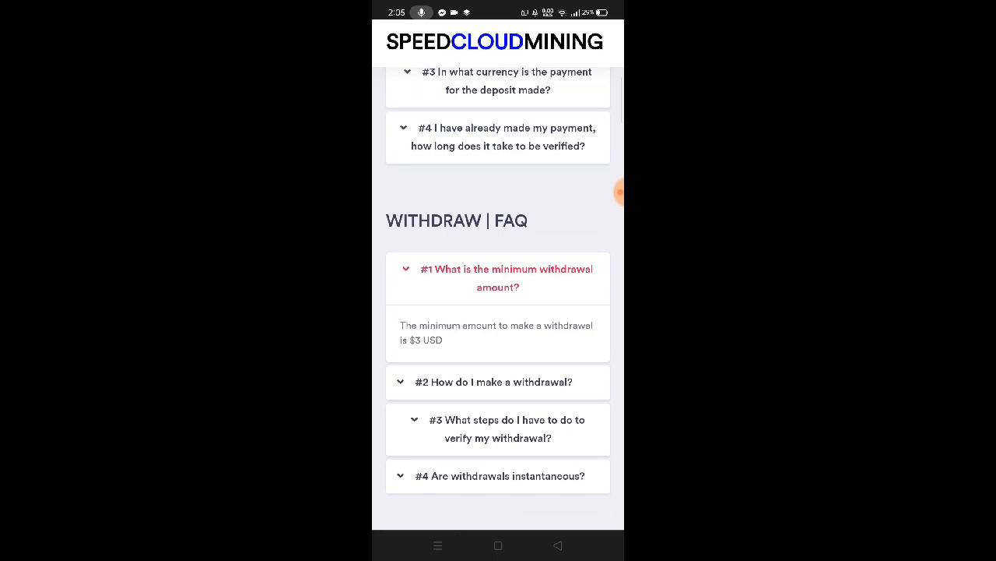
left_click(499, 278)
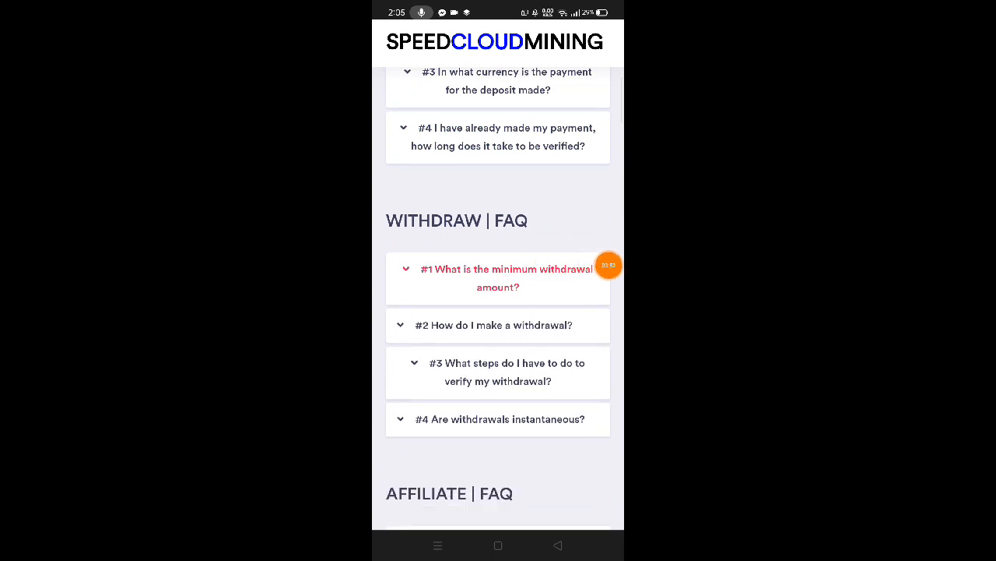
scroll("up", 3)
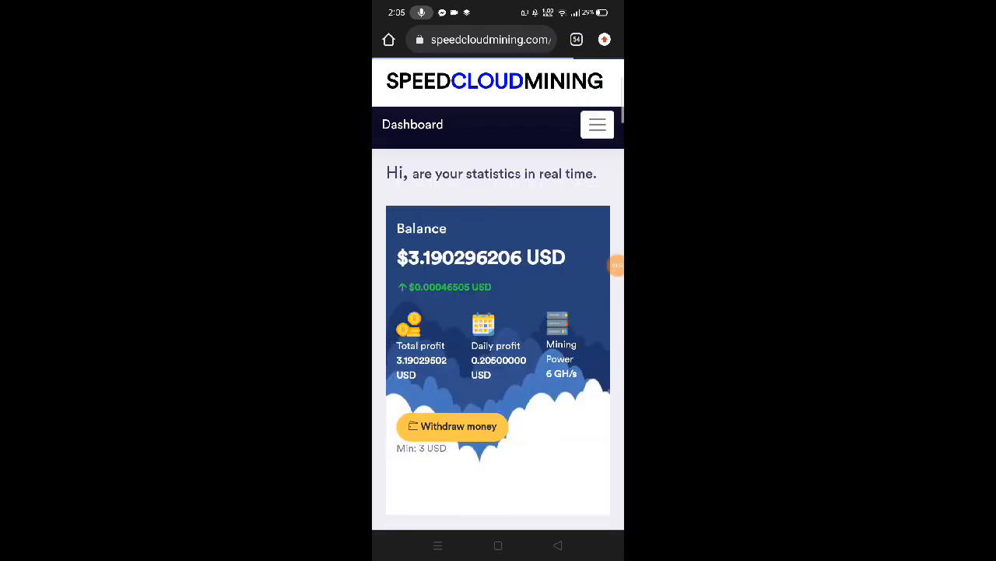
Reopen the navigation menu and go to the Withdraw page showing the $3.19 balance.
scroll("down", 3)
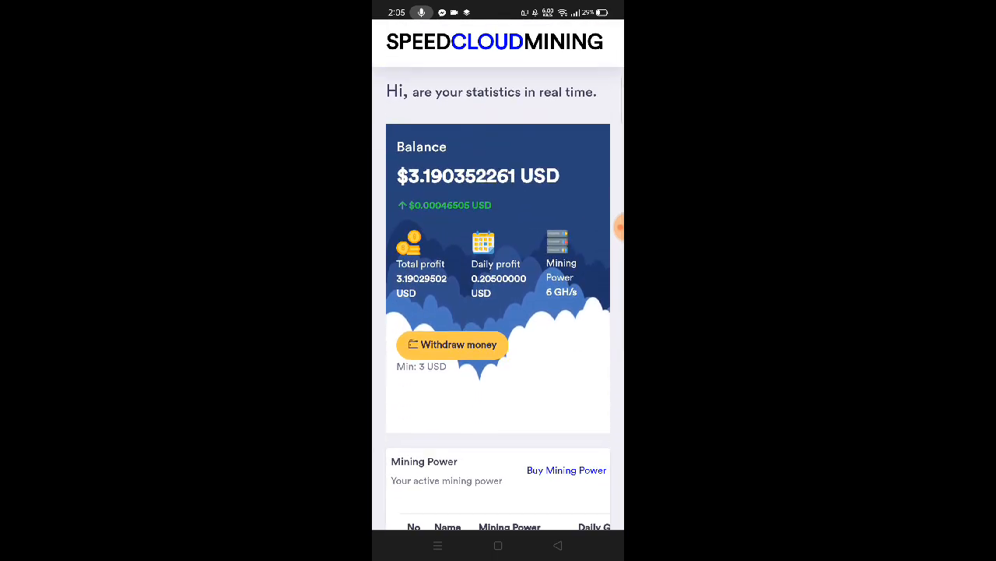
left_click(597, 124)
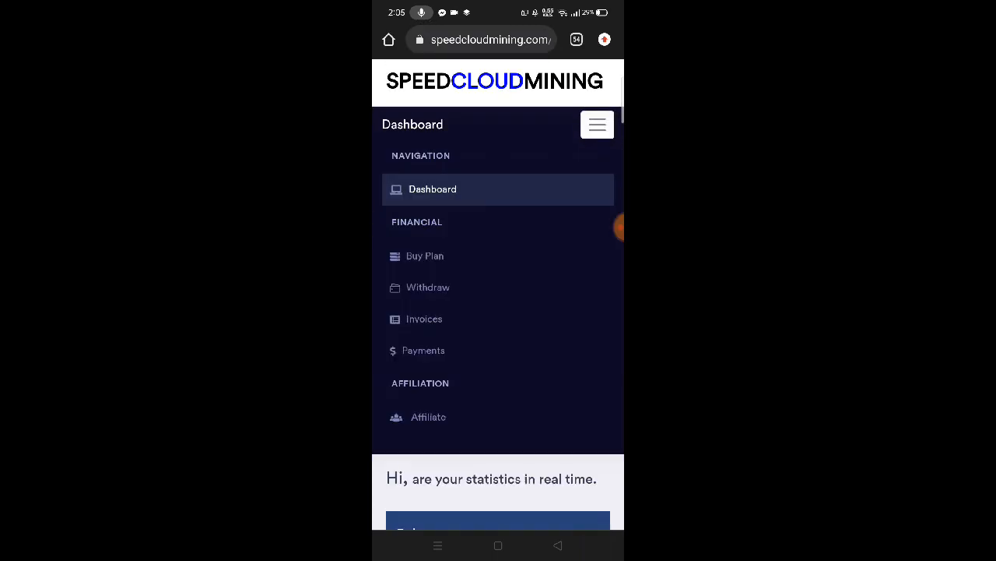
scroll("down", 3)
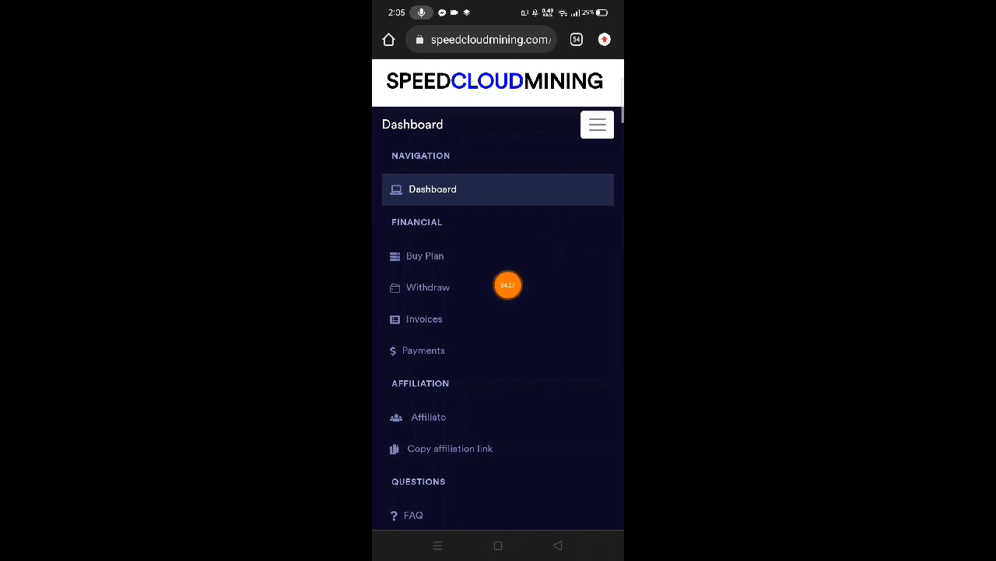
left_click(597, 125)
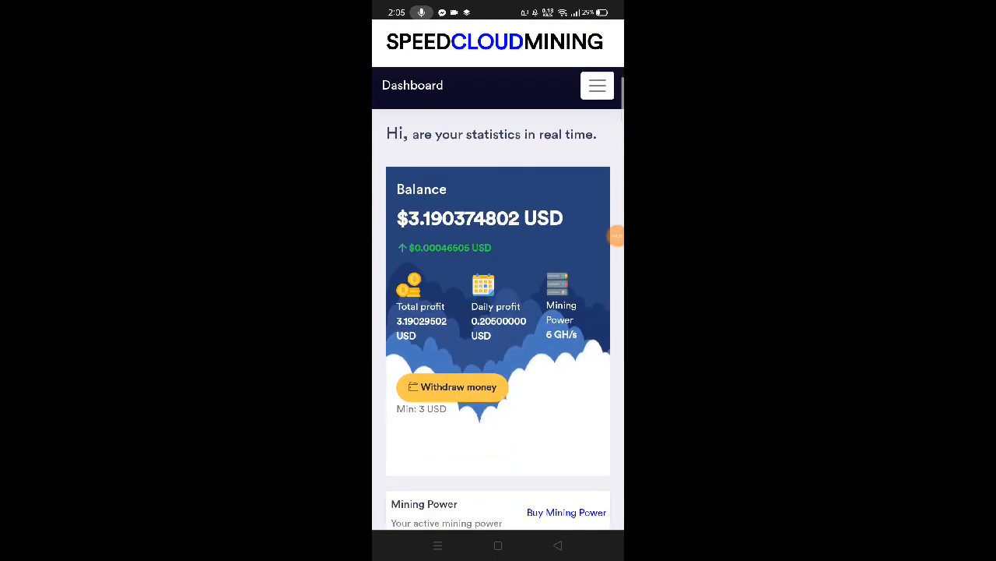
left_click(598, 86)
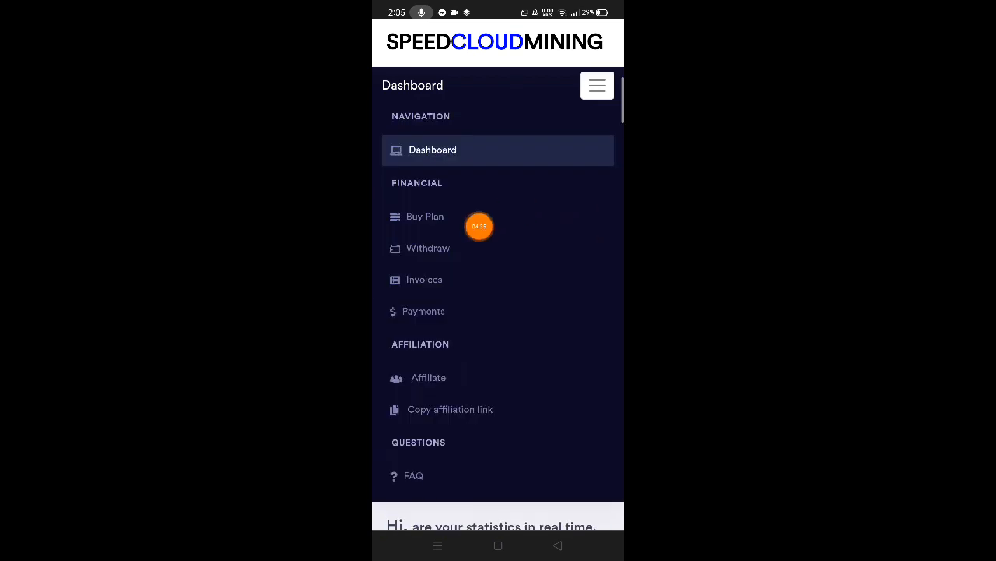
left_click(429, 248)
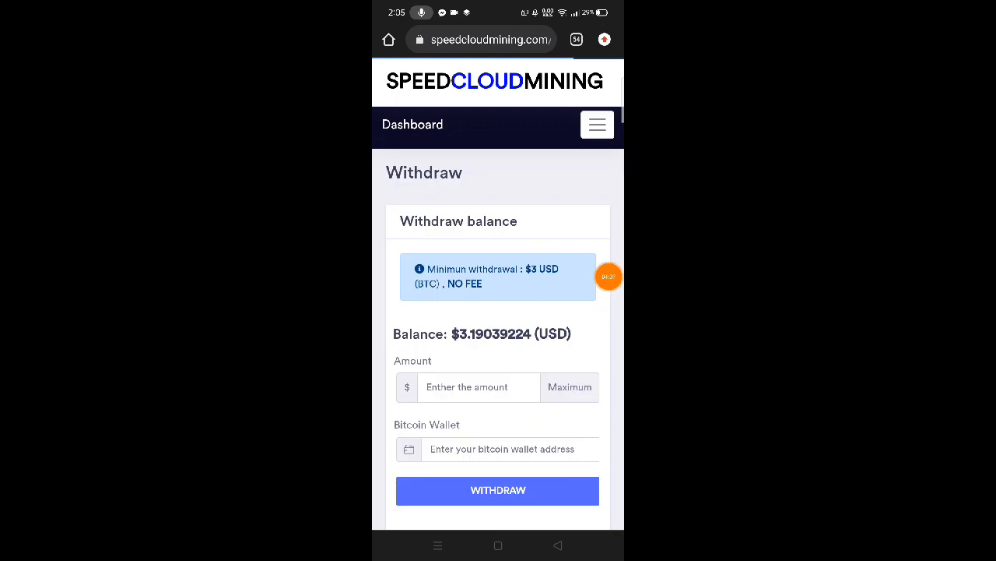
Leave the Withdraw page for the phone's home screen.
scroll("up", 3)
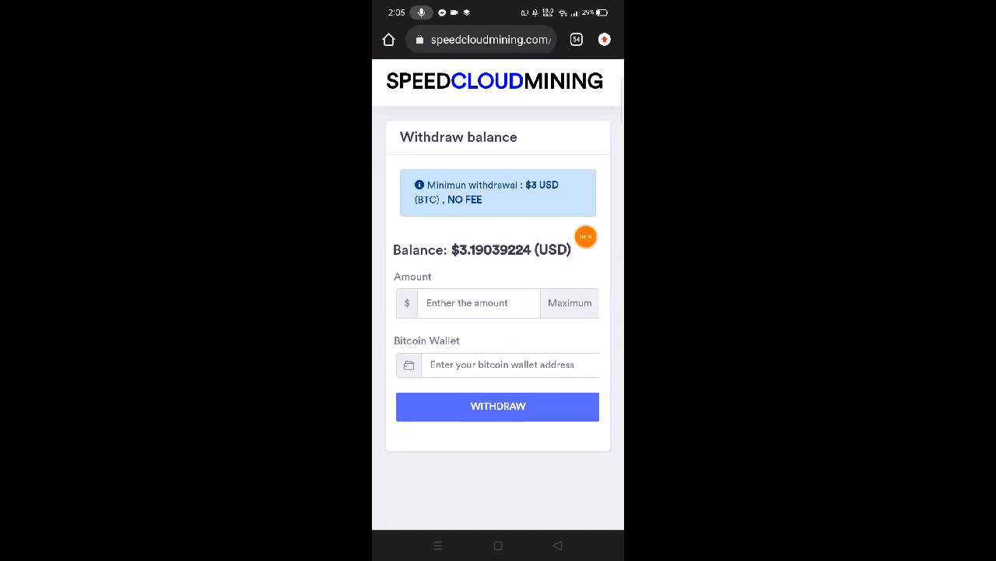
left_click(468, 303)
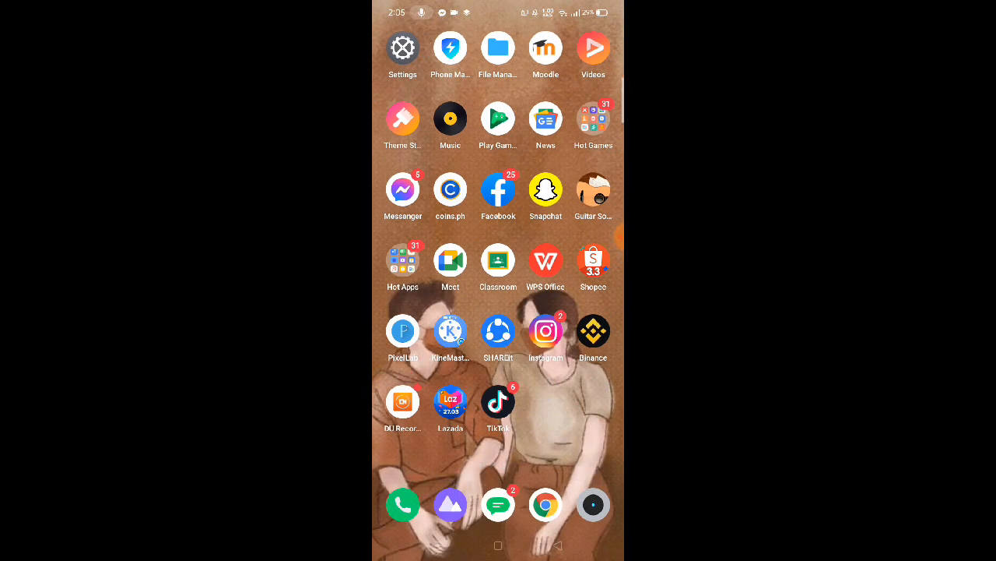
Copy the BTC receiving address from coins.ph's Receive page.
left_click(450, 191)
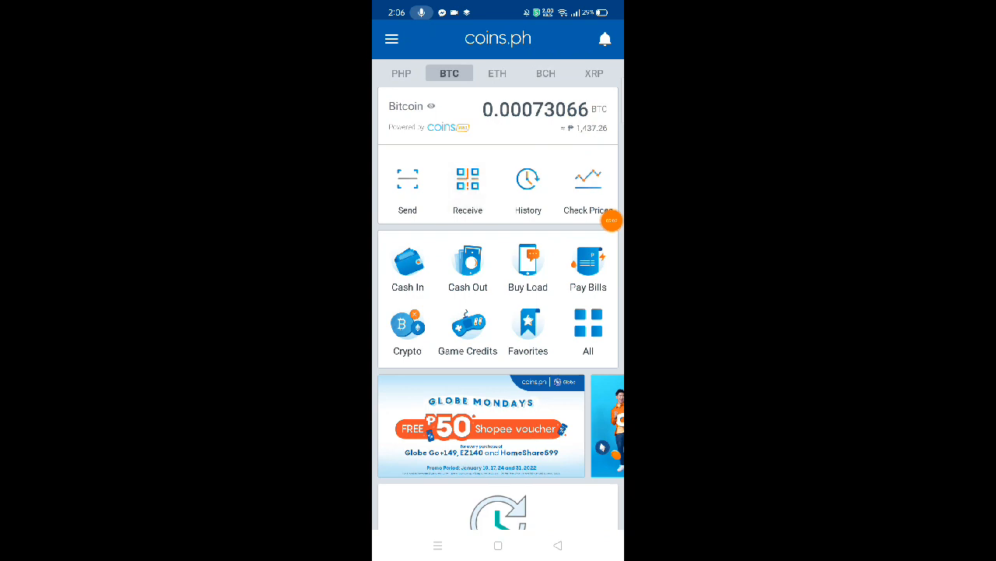
left_click(468, 187)
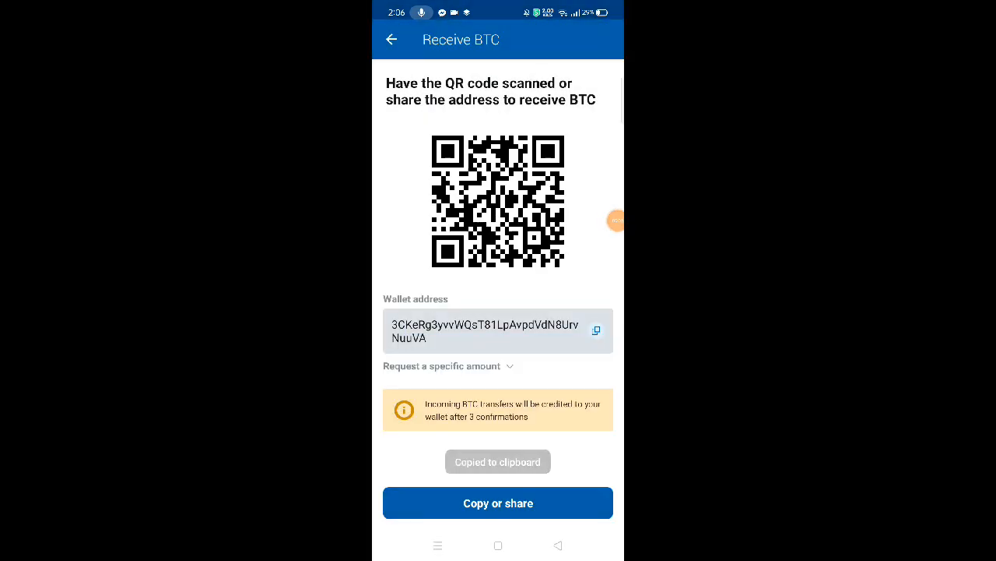
left_click(596, 330)
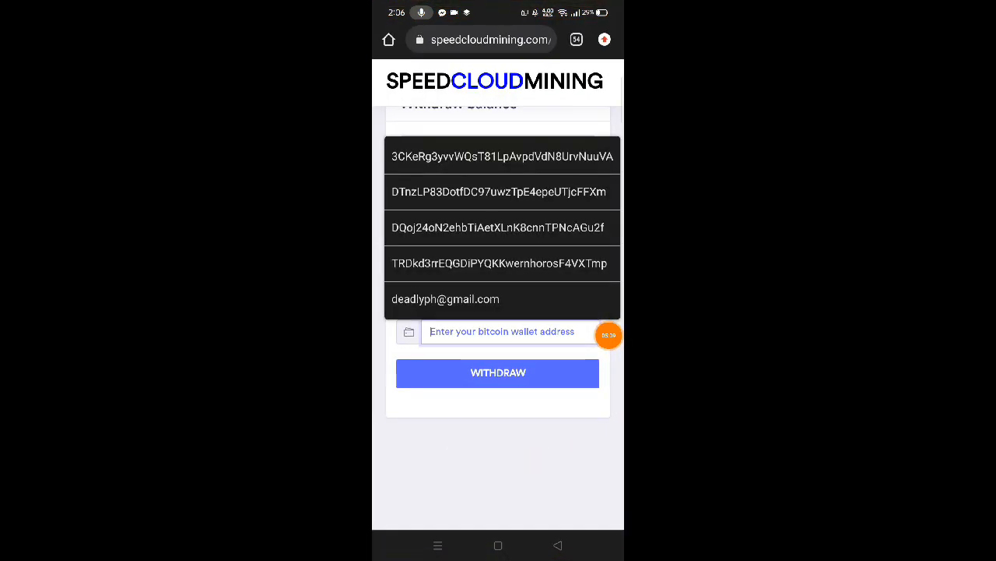
left_click(502, 156)
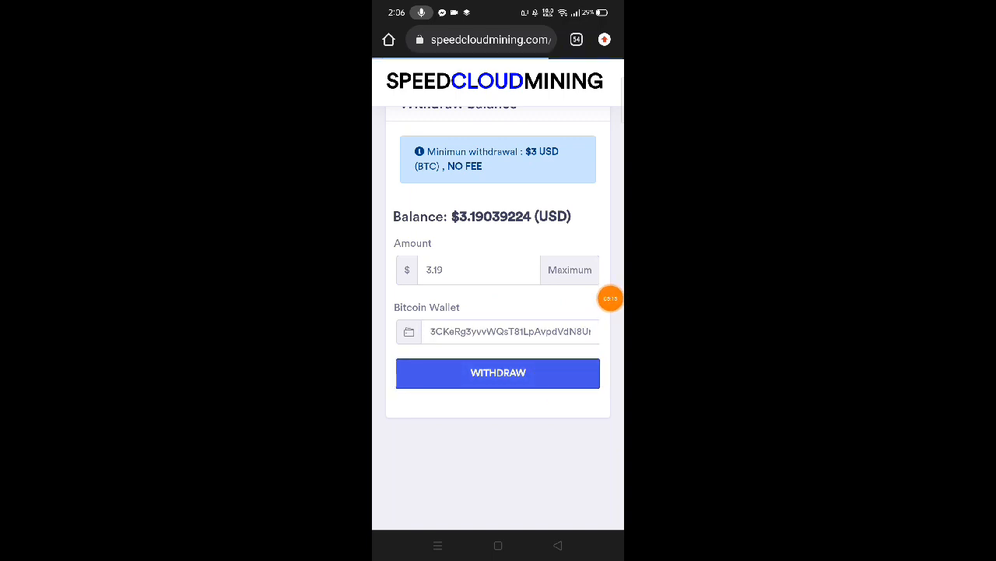
left_click(497, 372)
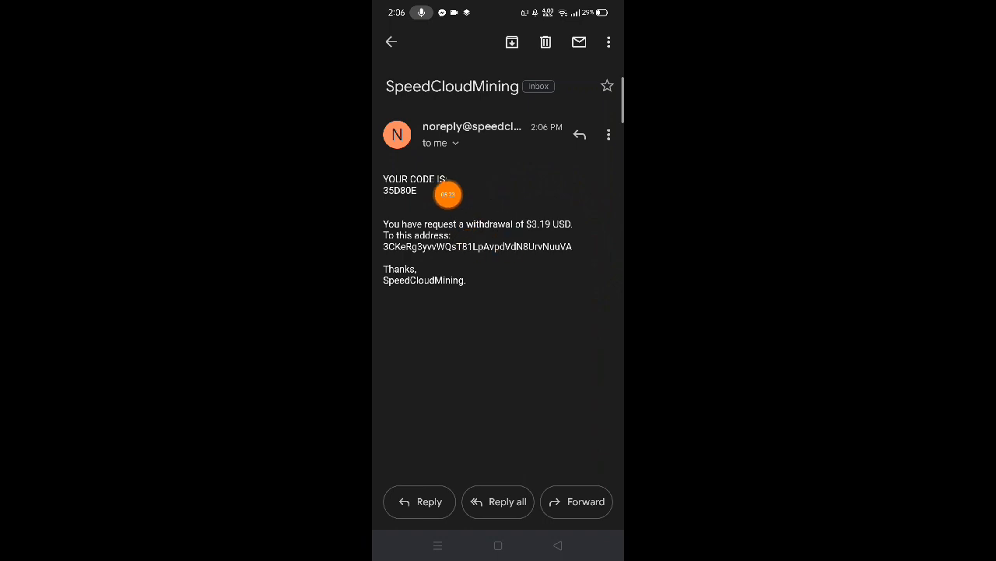
double_click(399, 190)
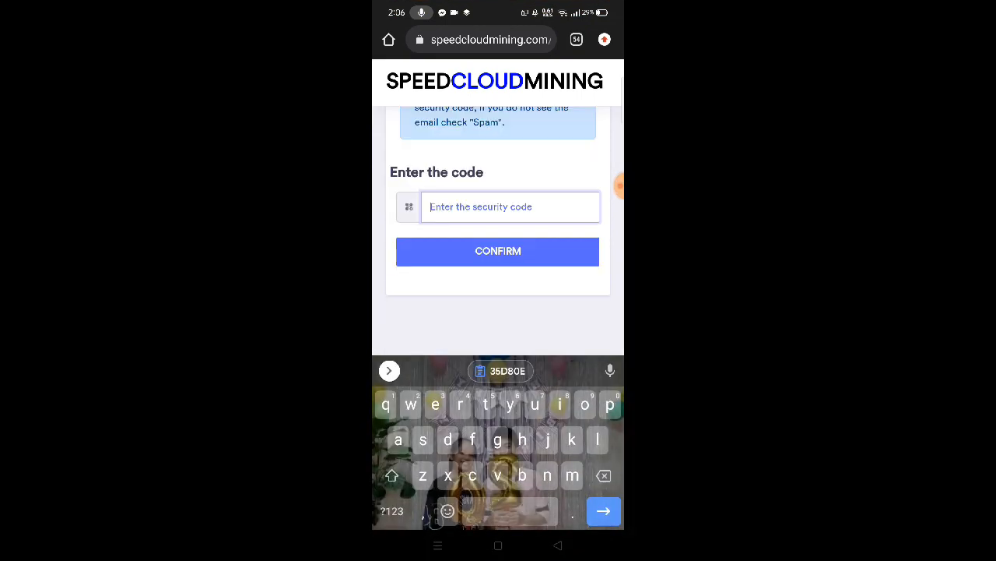
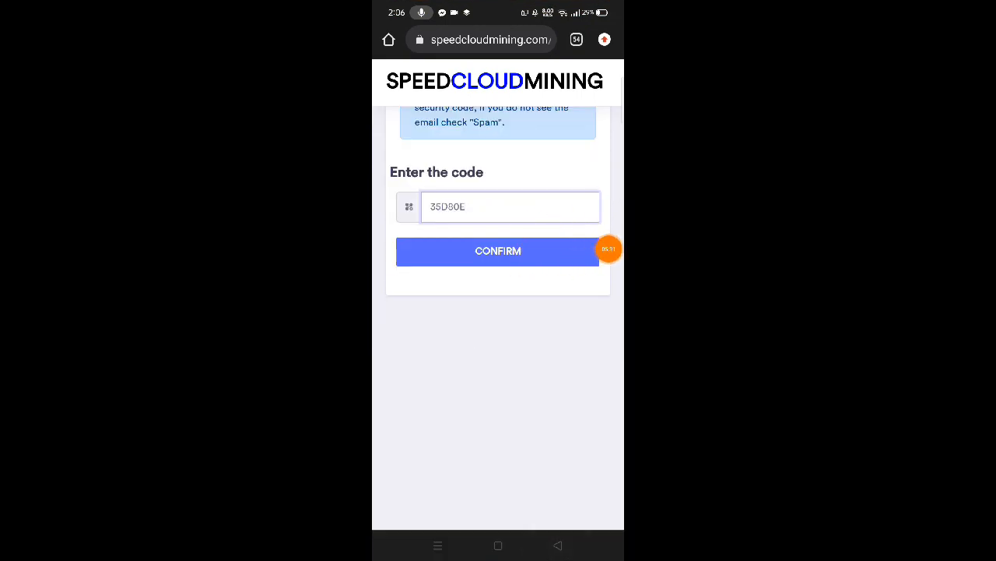
scroll("up", 3)
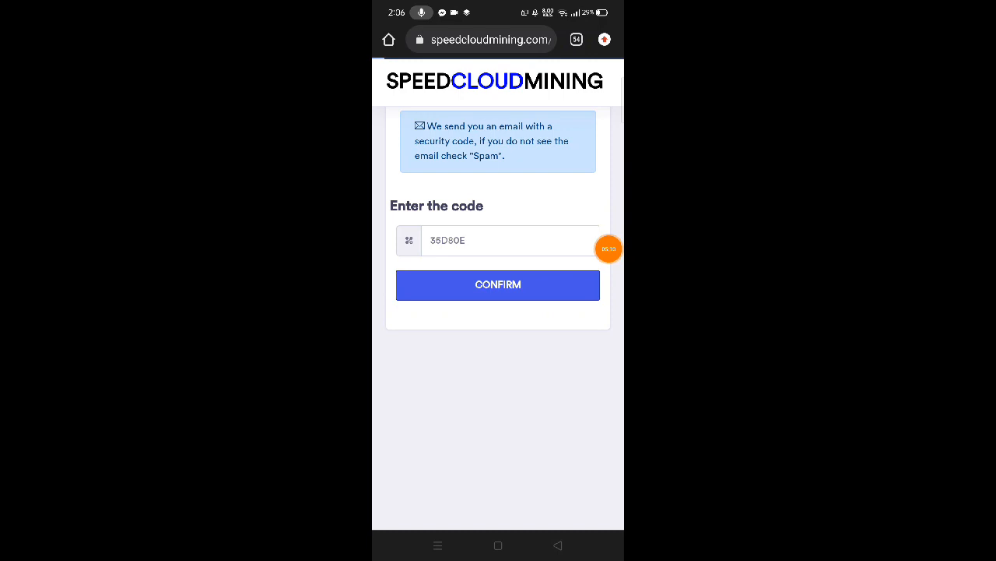
left_click(498, 284)
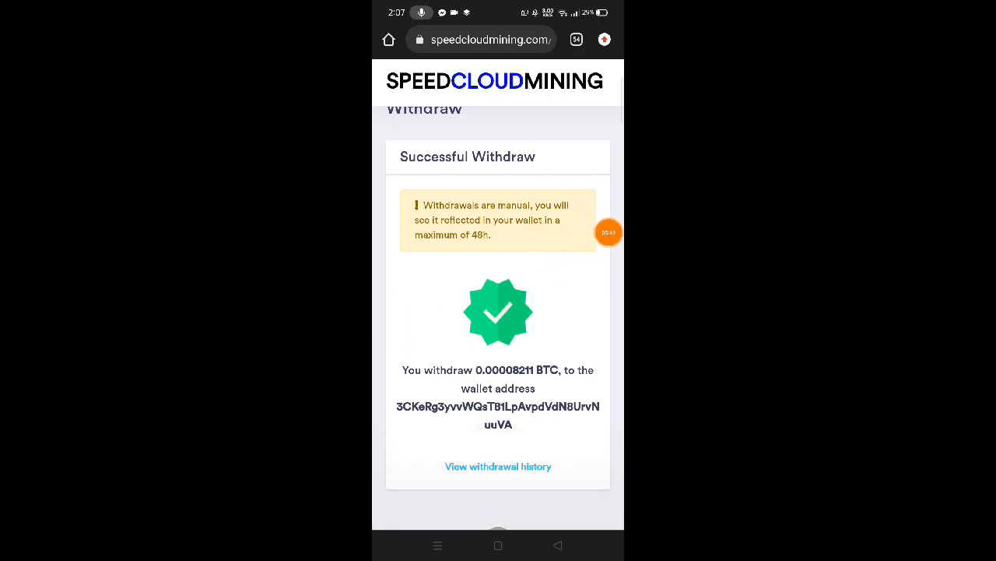
scroll("up", 3)
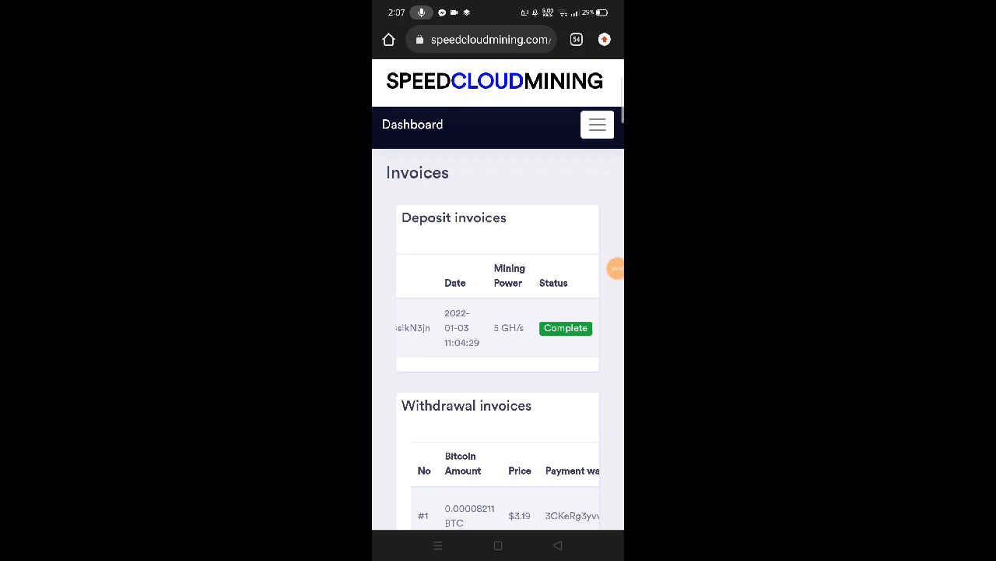
left_click(597, 124)
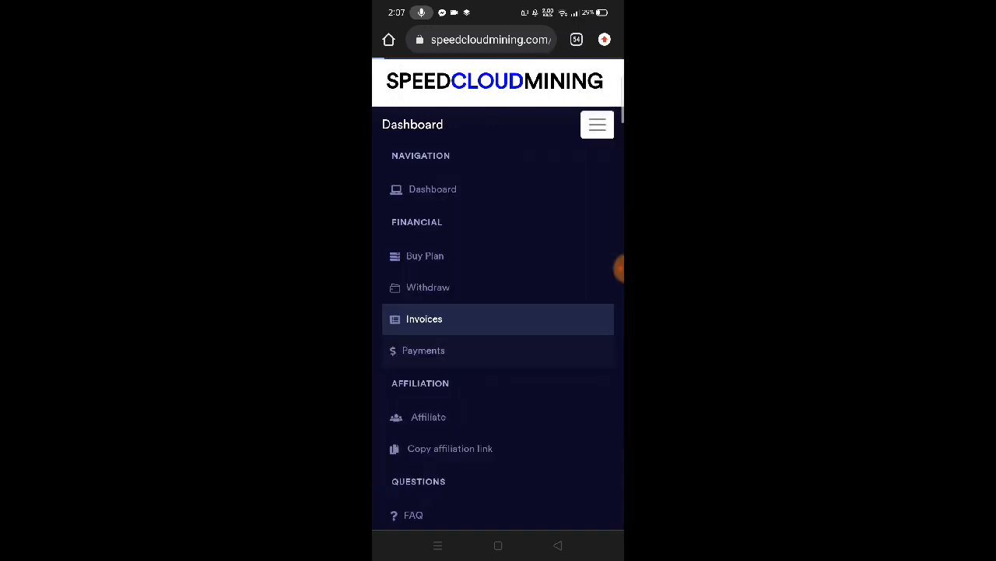
left_click(424, 350)
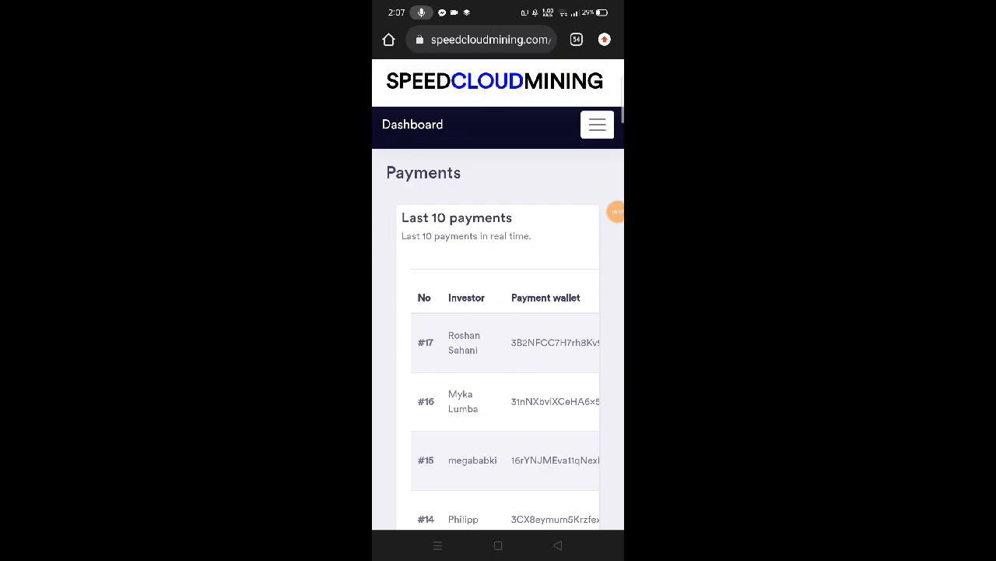
scroll("down", 3)
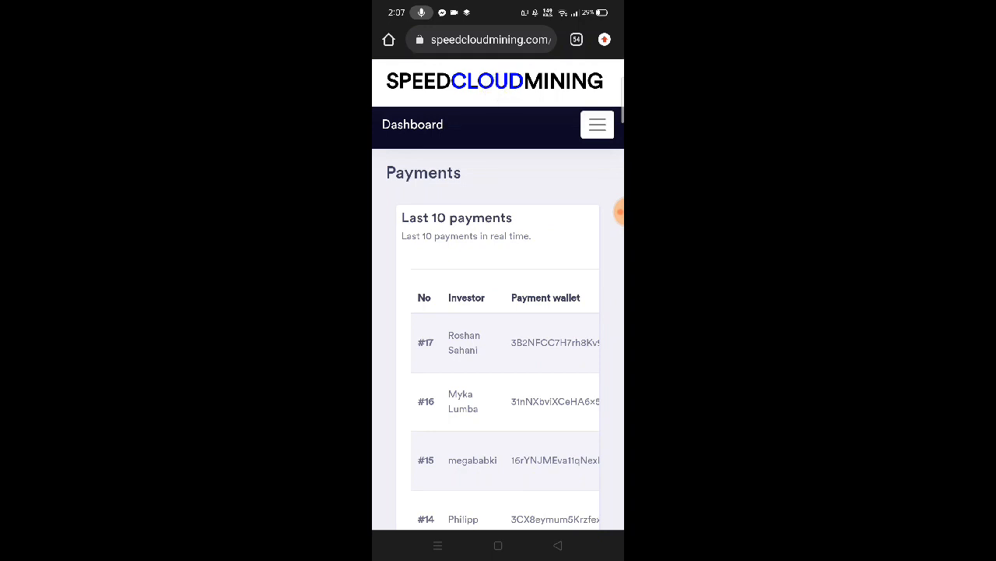
left_click(597, 124)
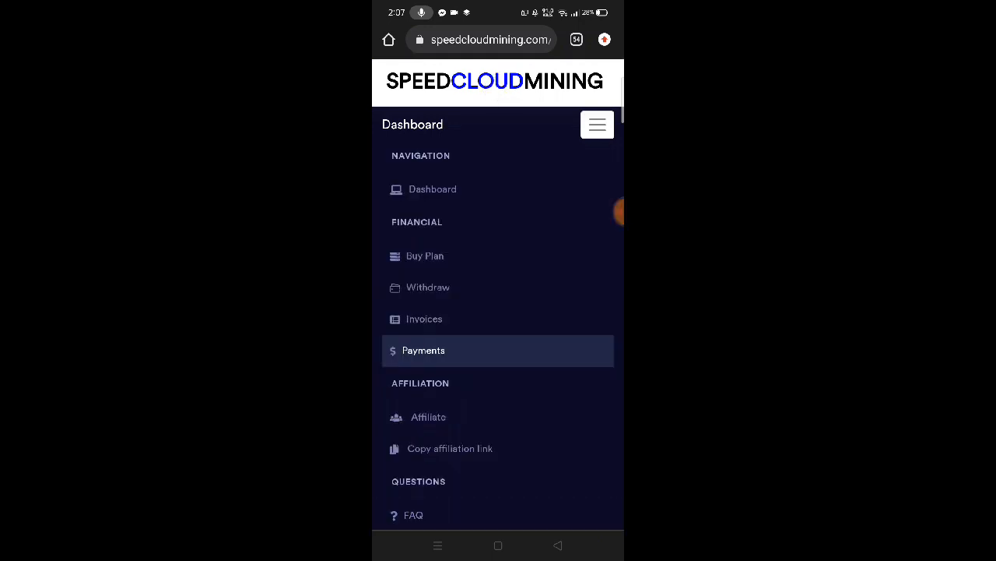
left_click(424, 318)
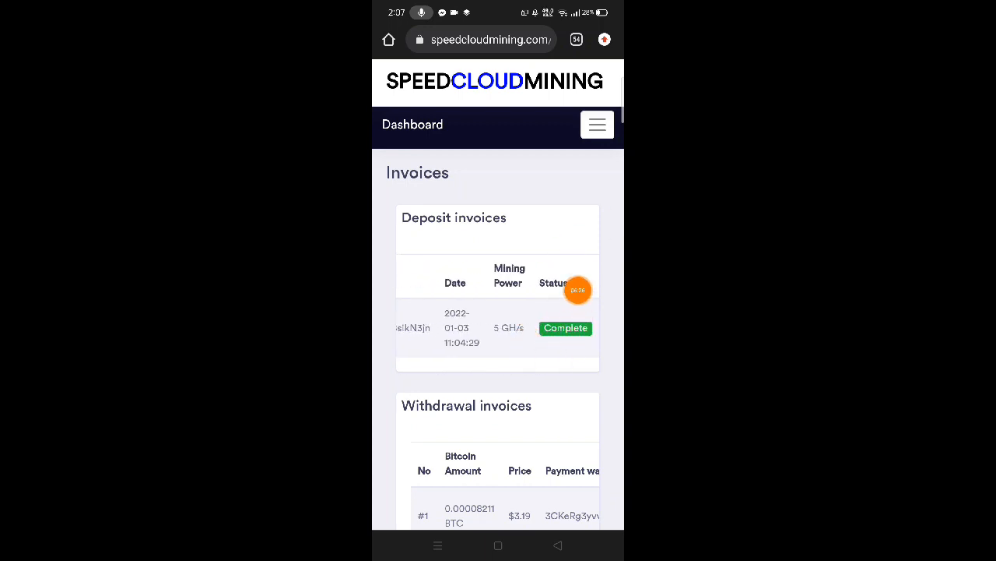
left_click(597, 124)
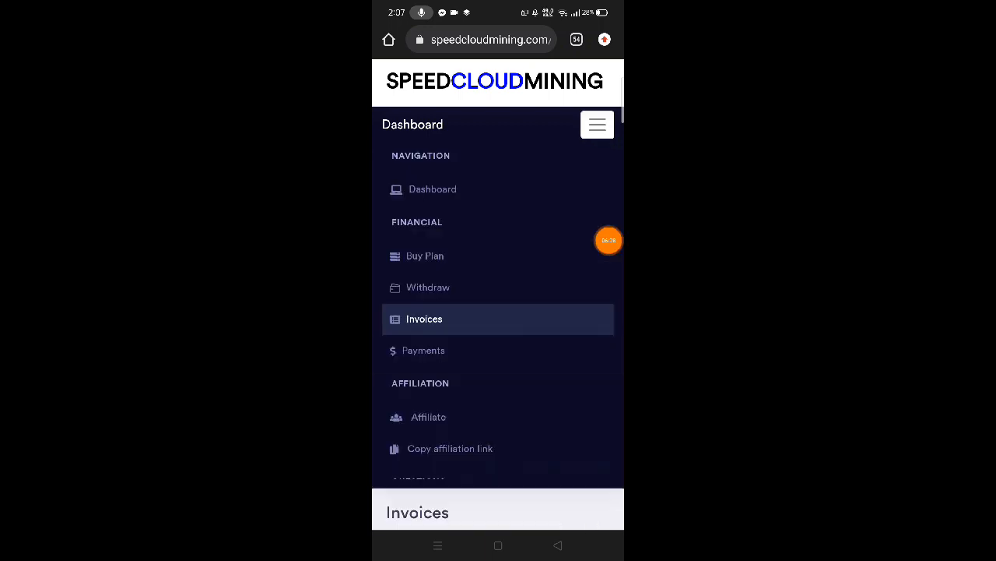
left_click(432, 189)
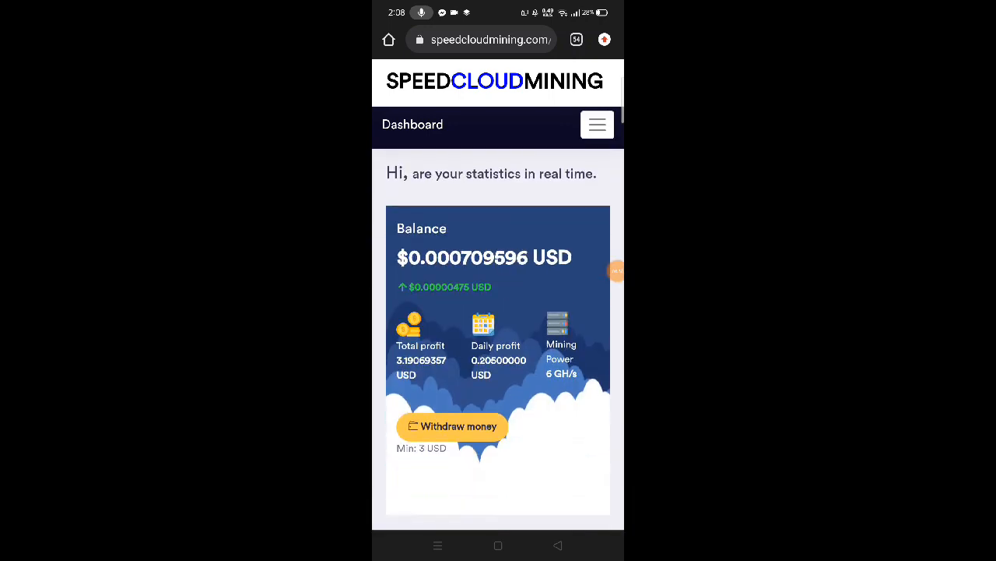
Open Buy Plan from the menu to view Speed 1.0 ($1) and Speed 2.0 ($5).
left_click(597, 125)
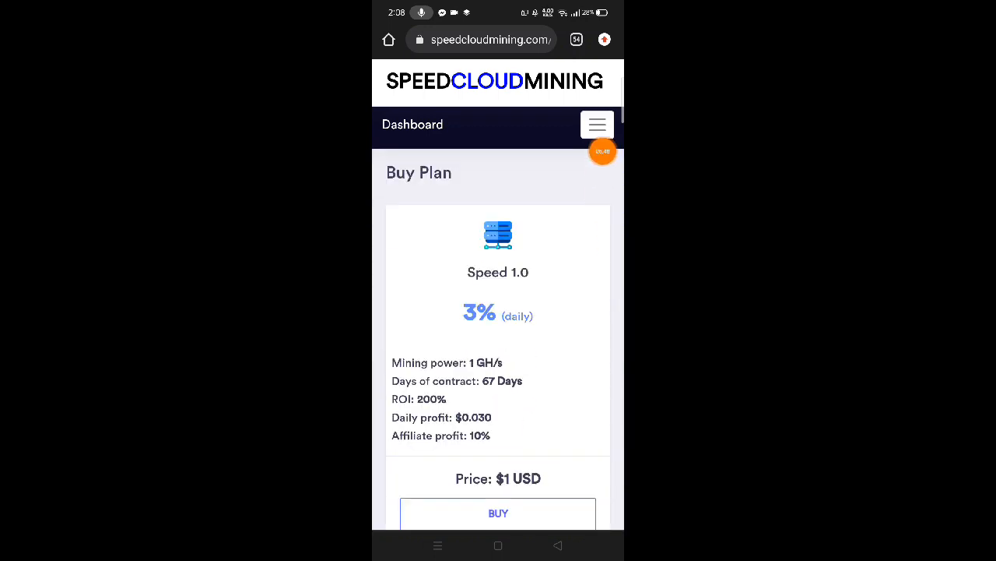
left_click(598, 125)
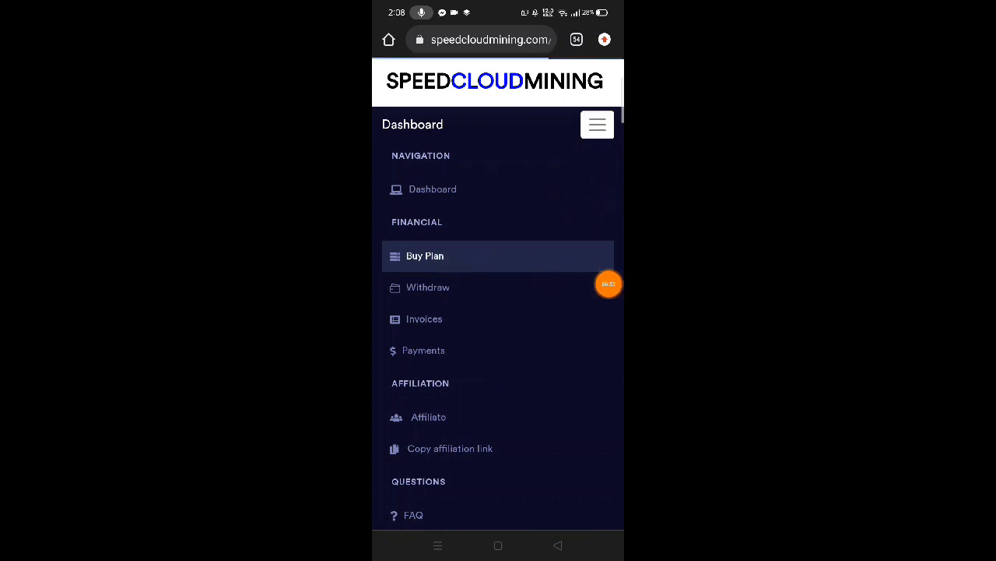
left_click(425, 255)
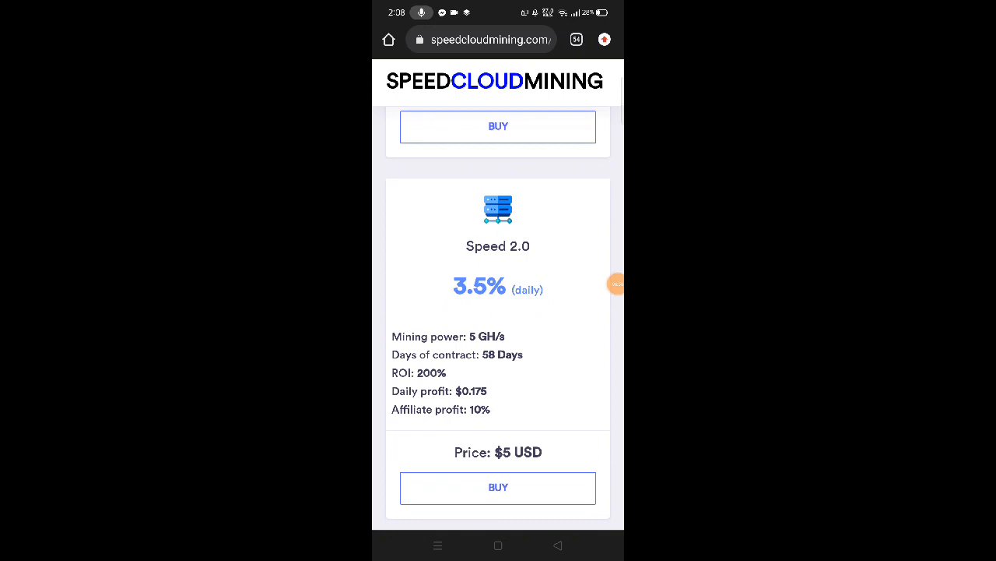
scroll("up", 3)
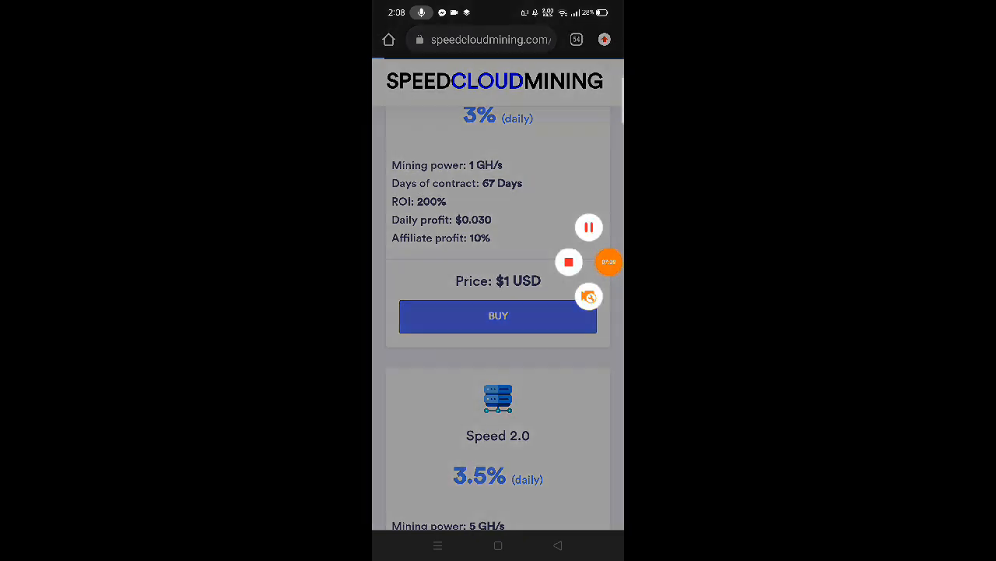
Start buying the $1 Speed 1.0 plan, paying from the Coins.ph BTC wallet.
left_click(498, 315)
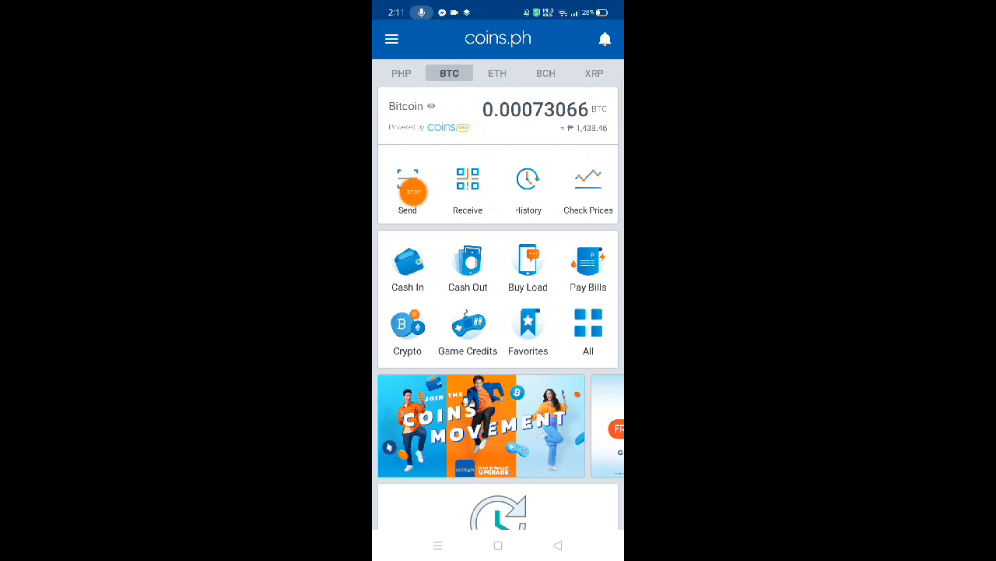
Fill a Coins.ph BTC send of 0.00002573 BTC copied from the invoice.
left_click(407, 187)
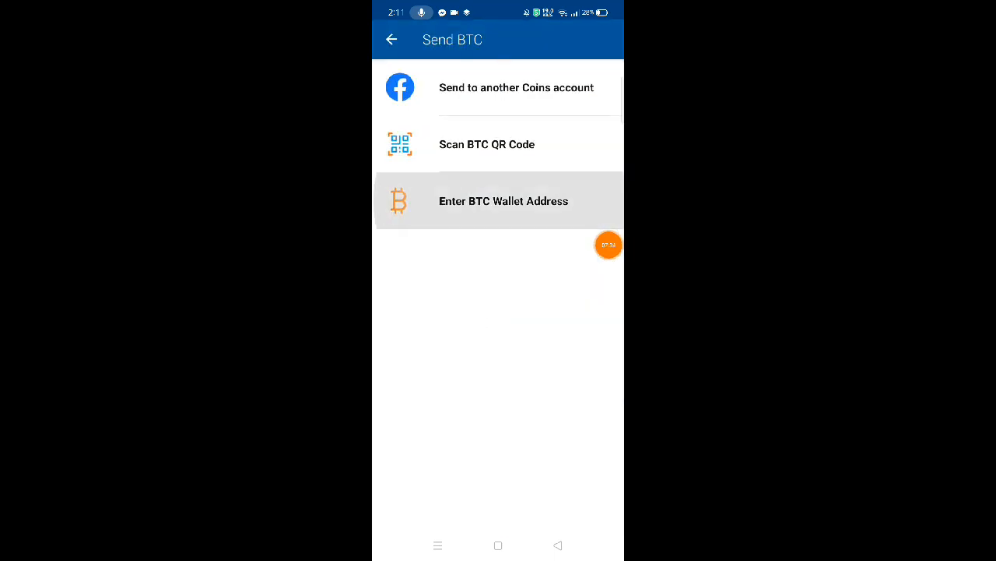
left_click(498, 201)
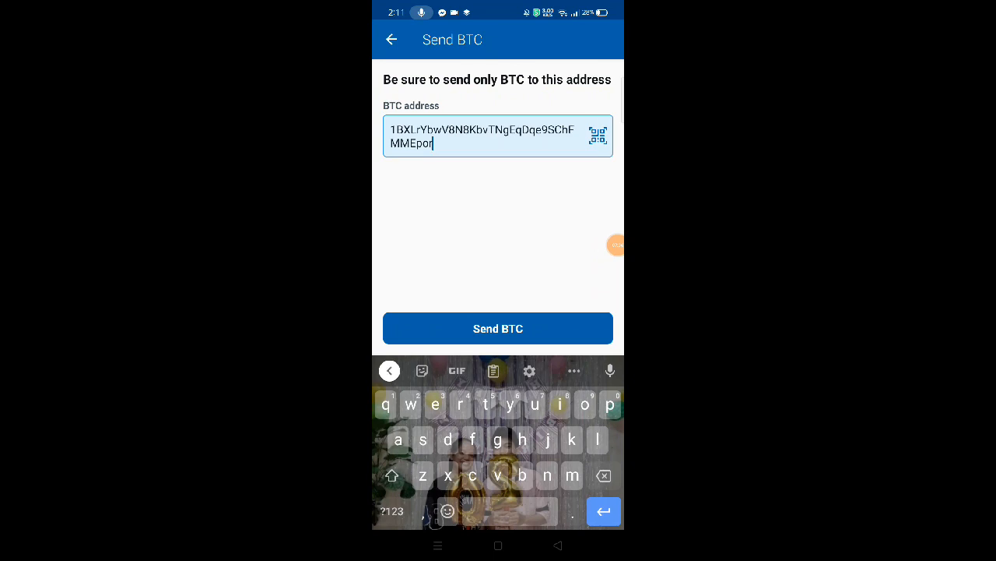
left_click(497, 328)
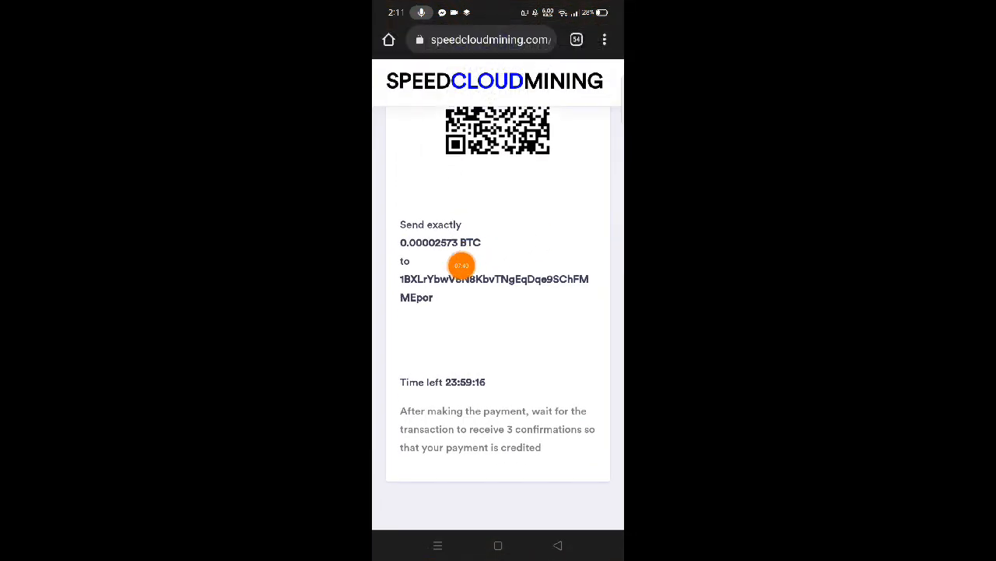
double_click(440, 242)
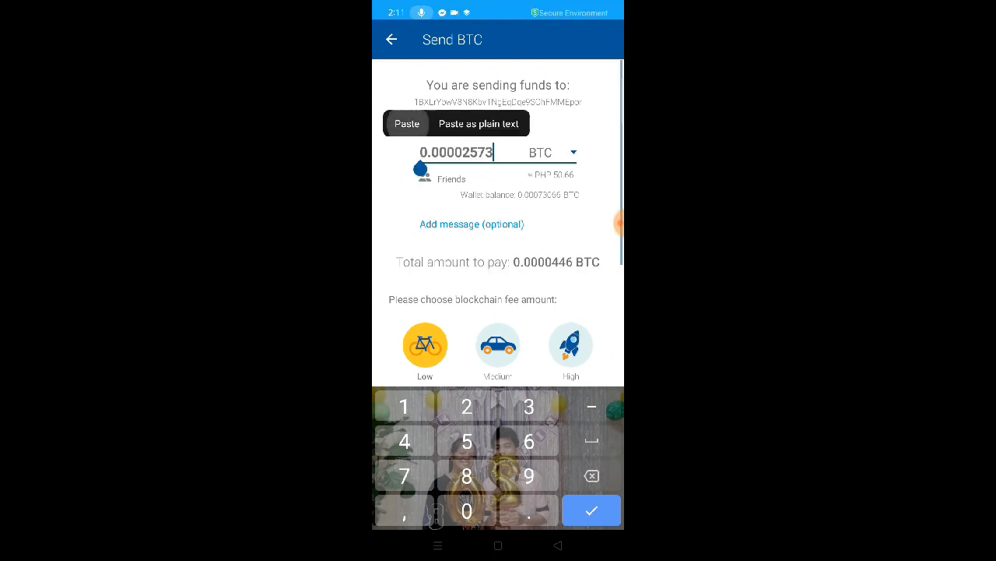
left_click(591, 510)
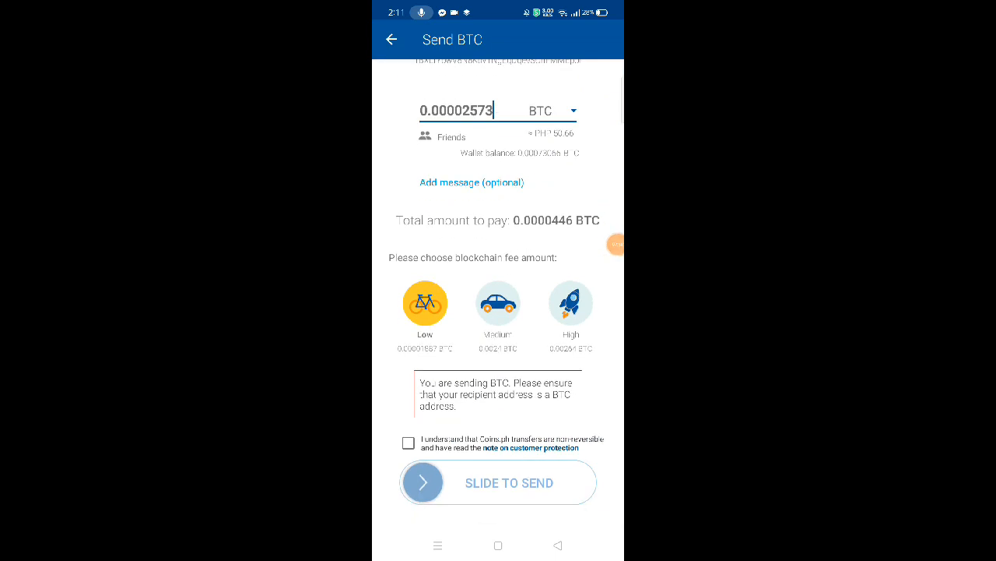
left_click(390, 39)
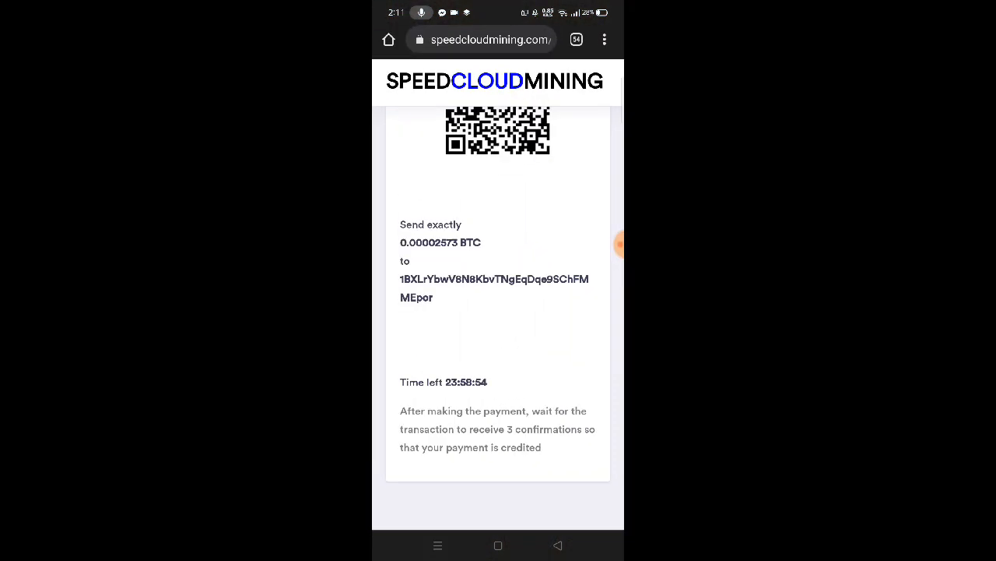
Scroll the dashboard's Mining Power table and open the Invoices page from the menu.
scroll("up", 3)
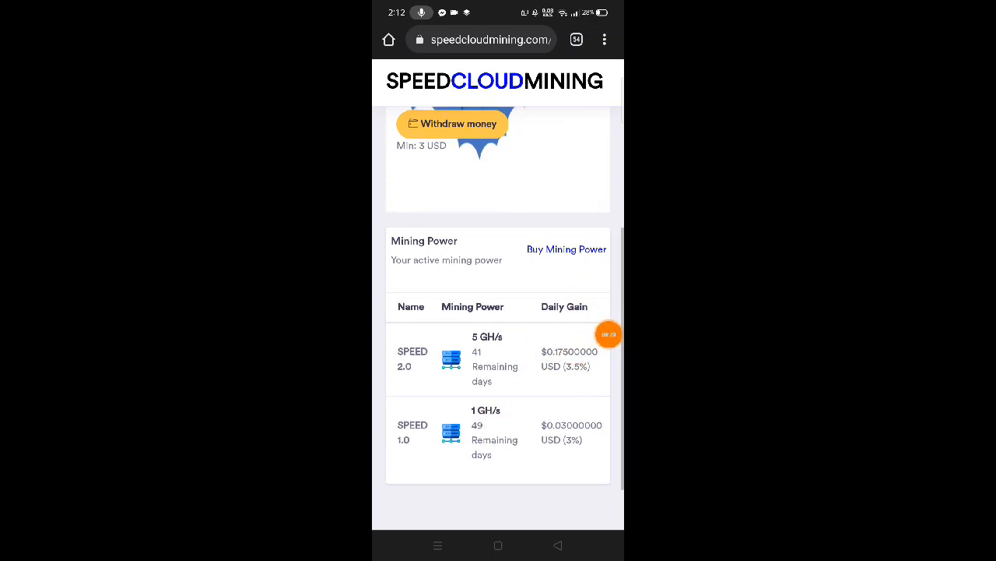
left_click(598, 125)
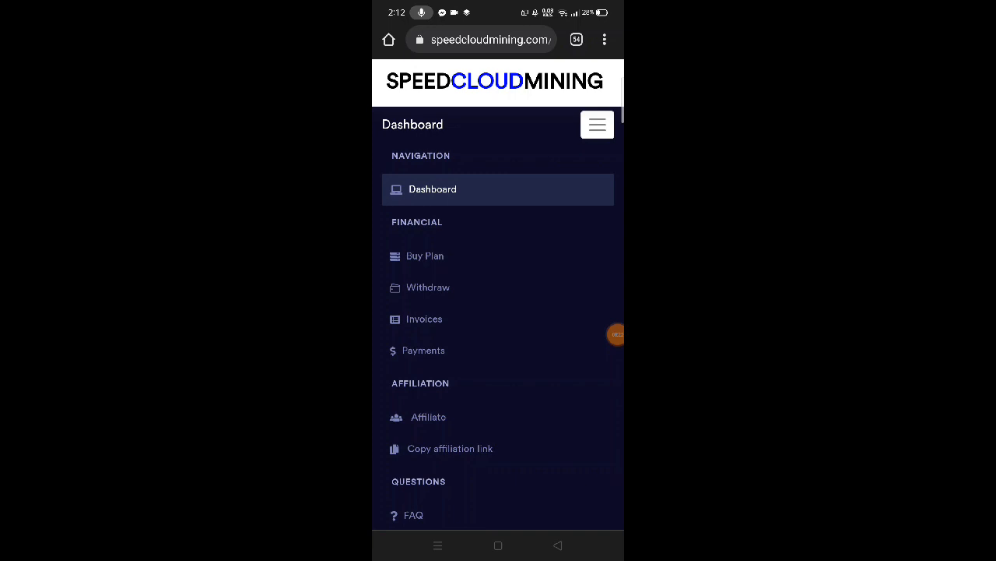
left_click(424, 319)
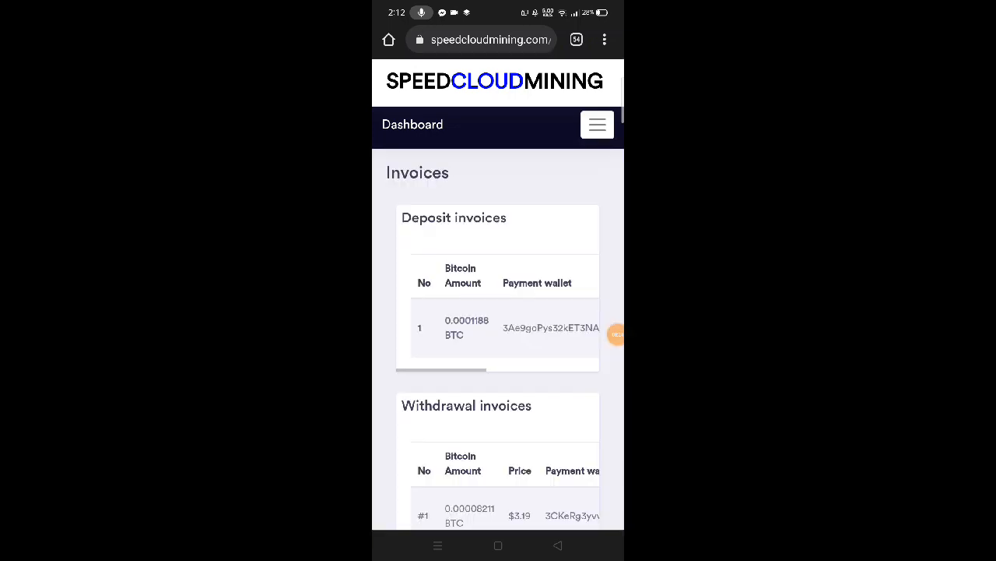
Review the Payments page, then reopen the site navigation menu.
left_click(615, 334)
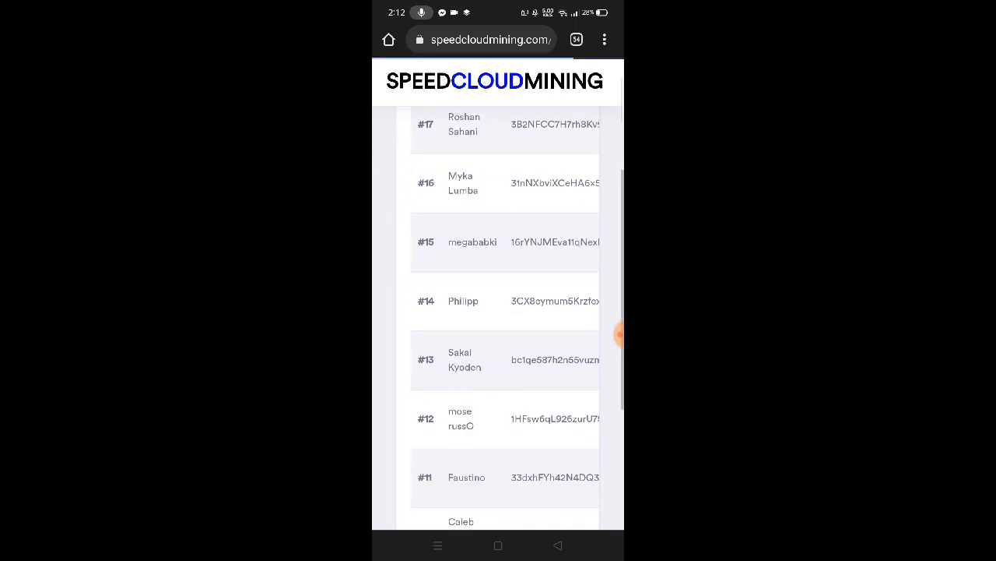
scroll("up", 3)
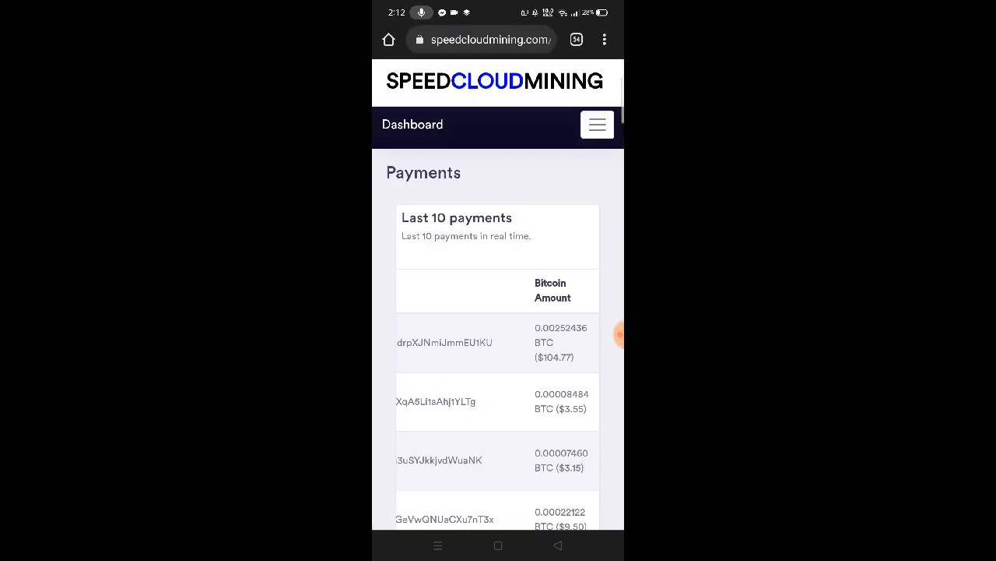
left_click(597, 125)
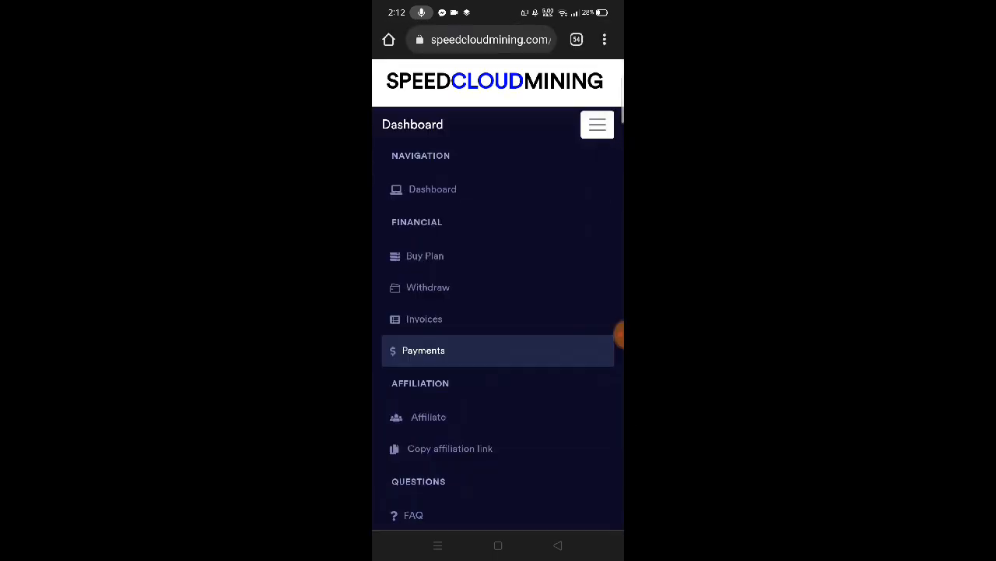
Find the Complete 0.00008211 BTC withdrawal invoice and view its transaction on Blockchain.com.
left_click(424, 350)
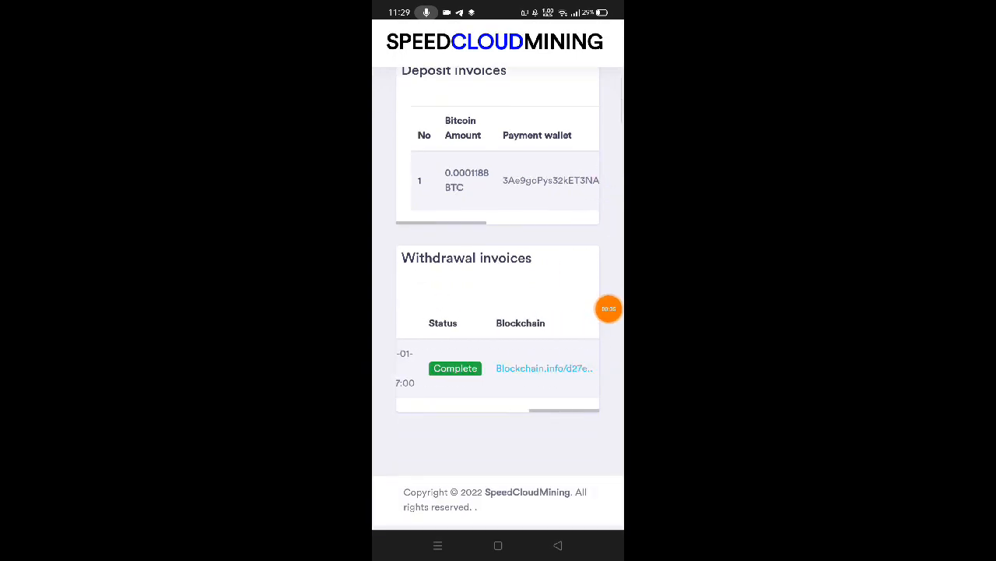
scroll("left", 3)
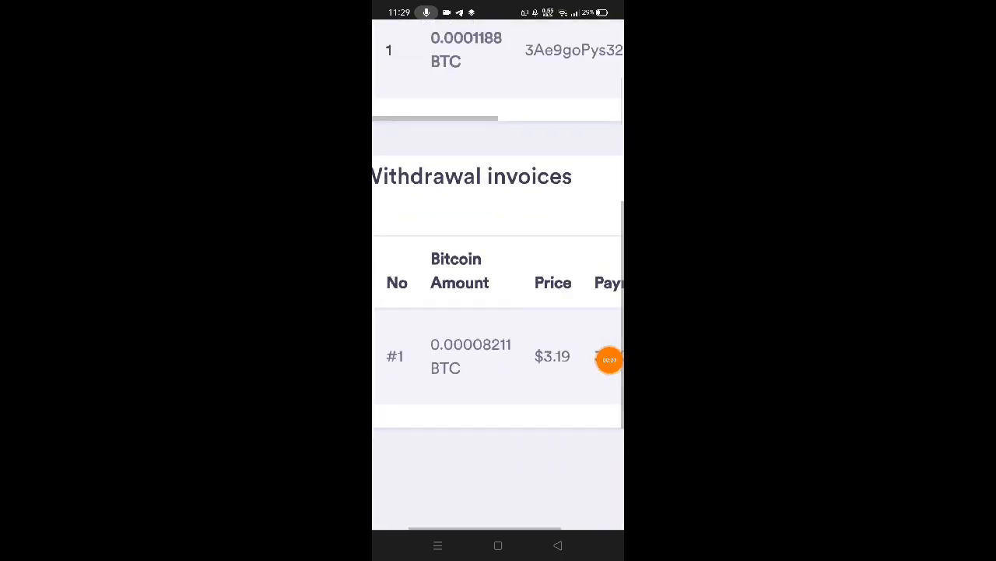
scroll("up", 3)
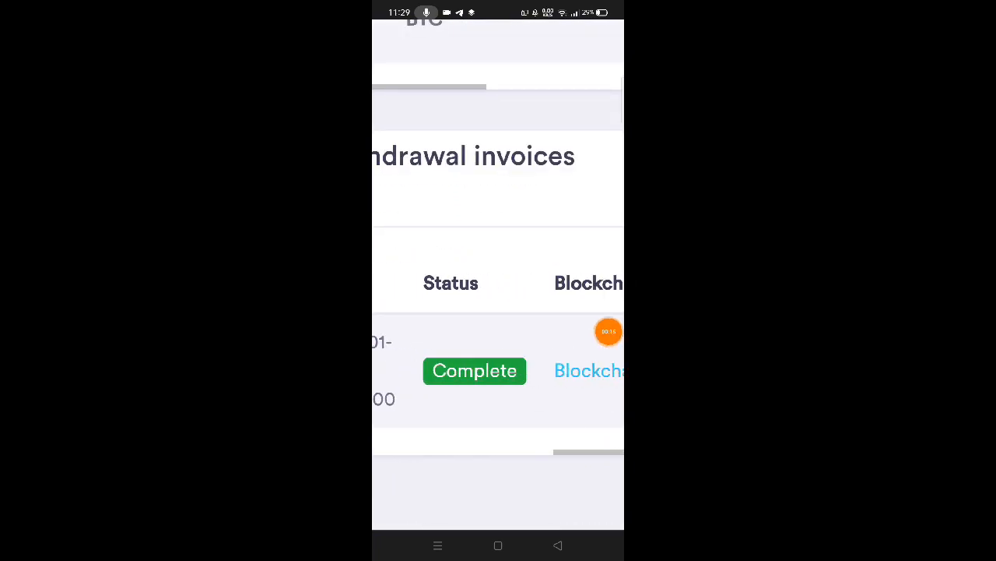
scroll("up", 3)
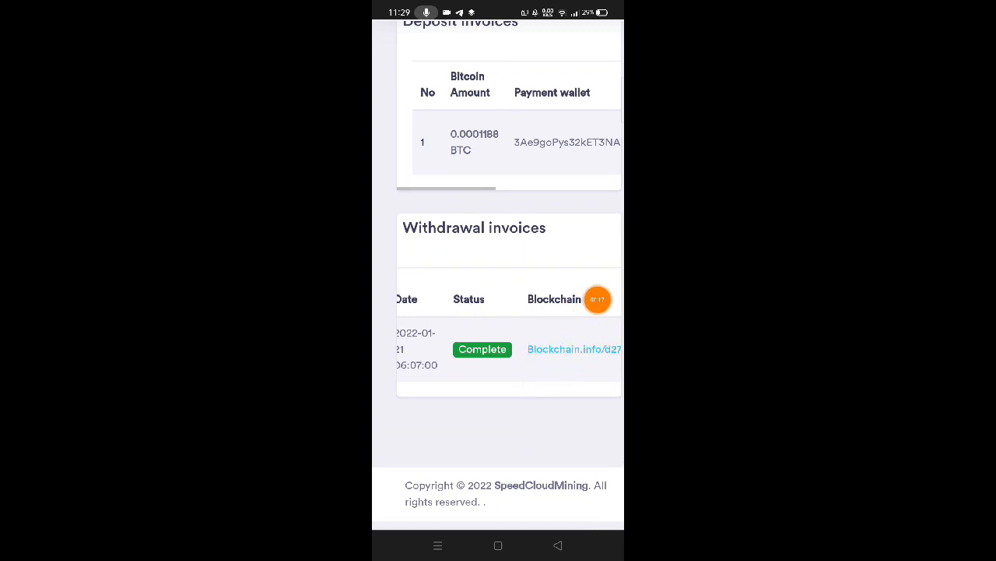
left_click(574, 349)
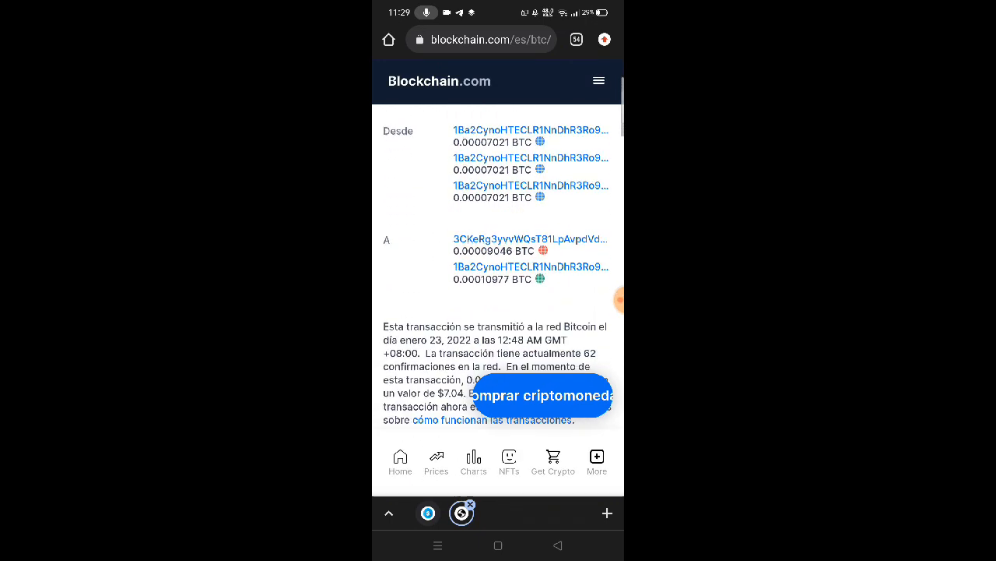
scroll("up", 3)
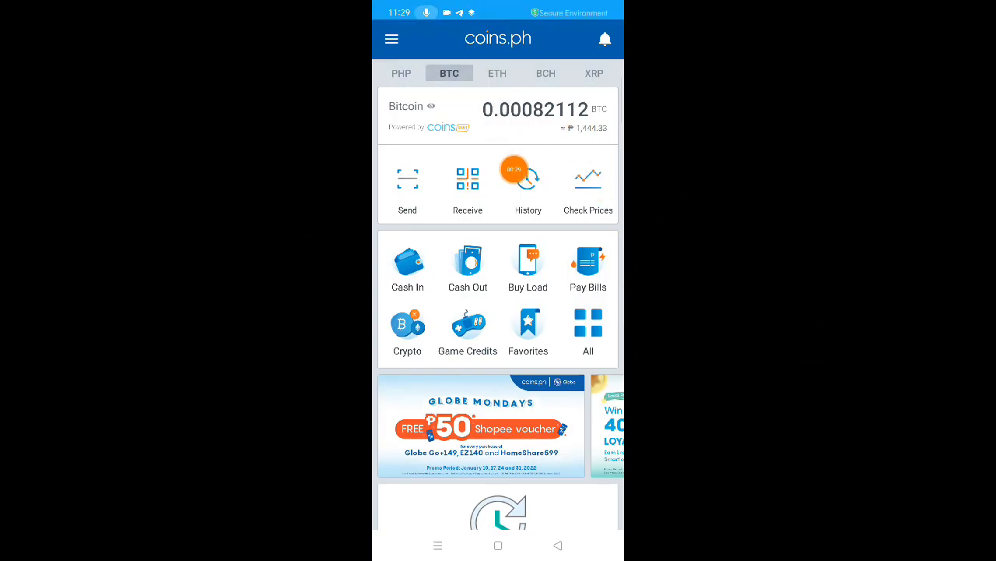
Check the 0.00082112 BTC Coins.ph balance and return to the Invoices page.
scroll("down", 3)
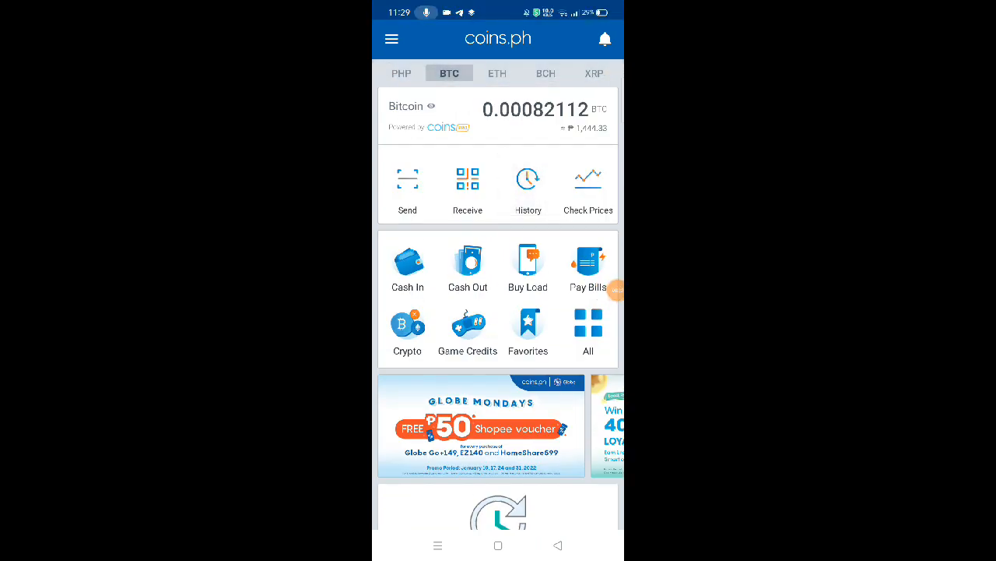
left_click(528, 179)
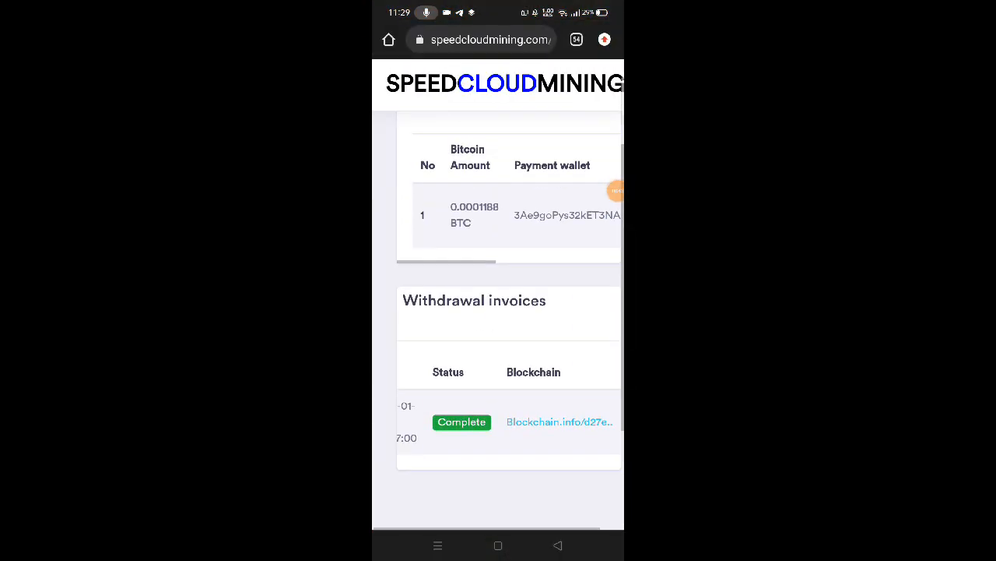
Scroll through the Invoices page and the Last 10 payments table of Paid payouts.
scroll("up", 3)
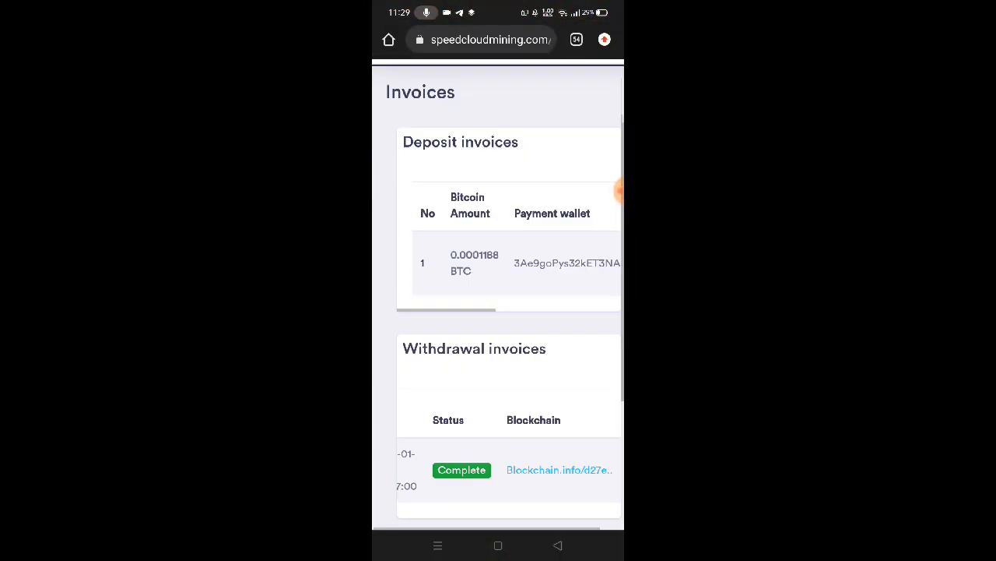
scroll("down", 3)
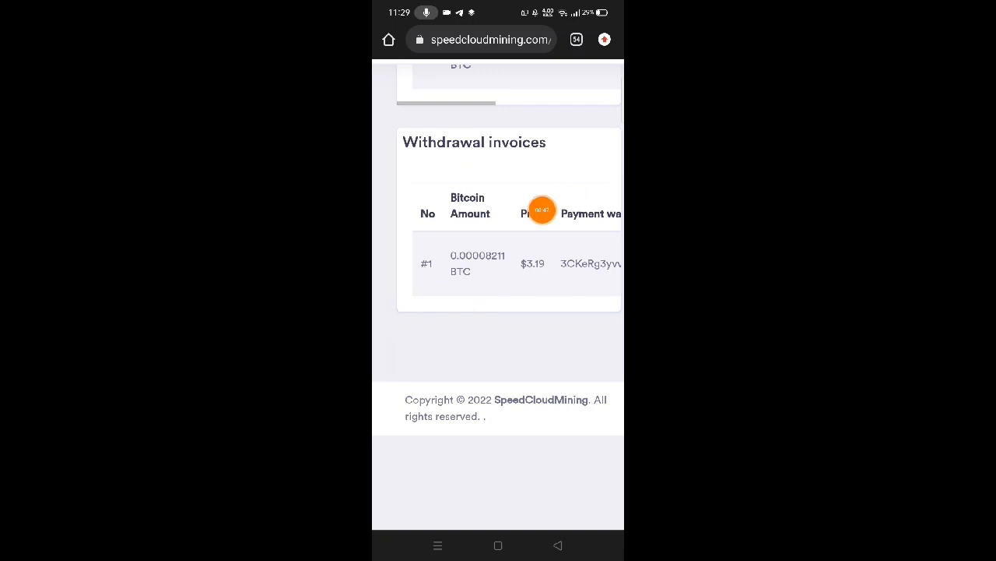
scroll("up", 3)
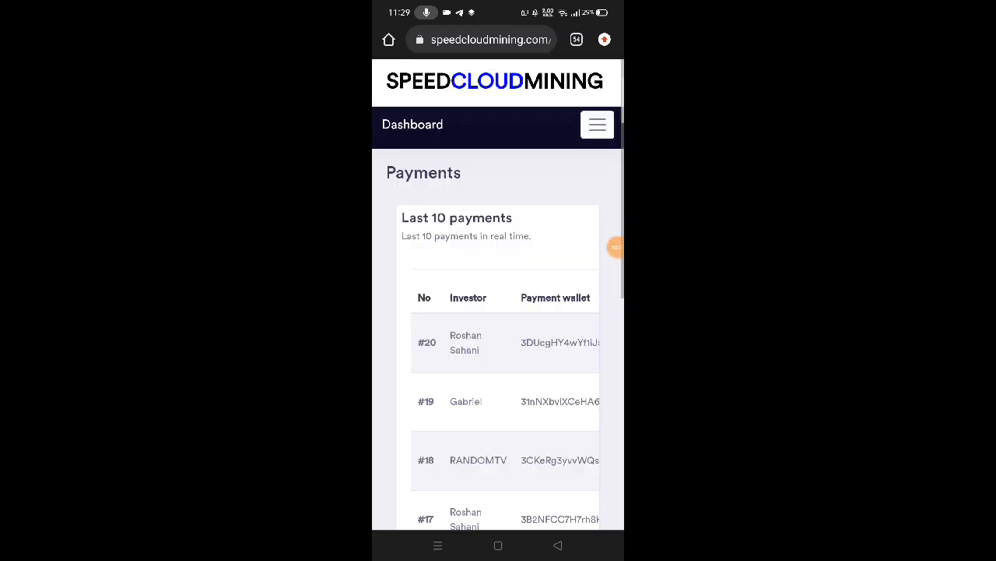
scroll("down", 3)
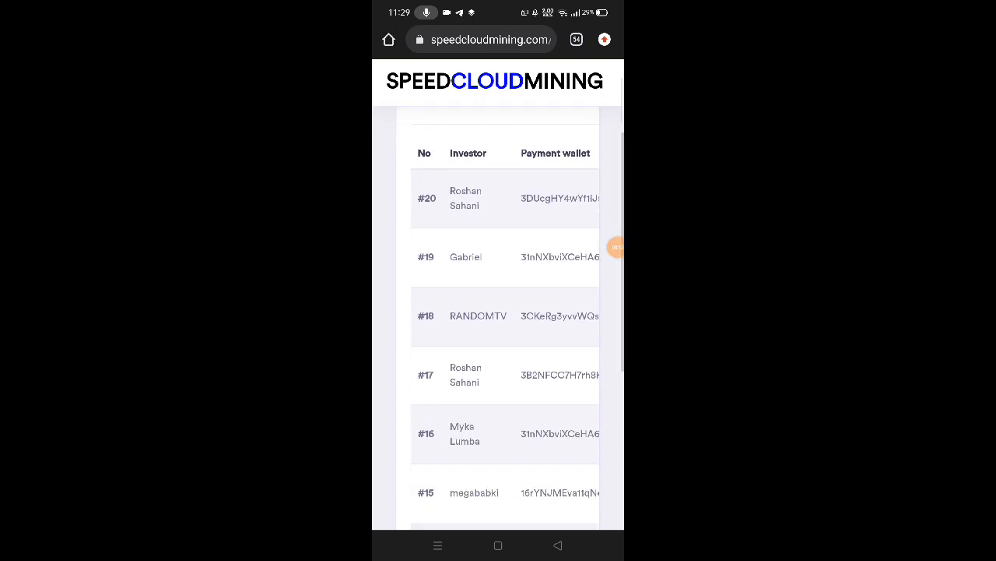
mouse_move(510, 299)
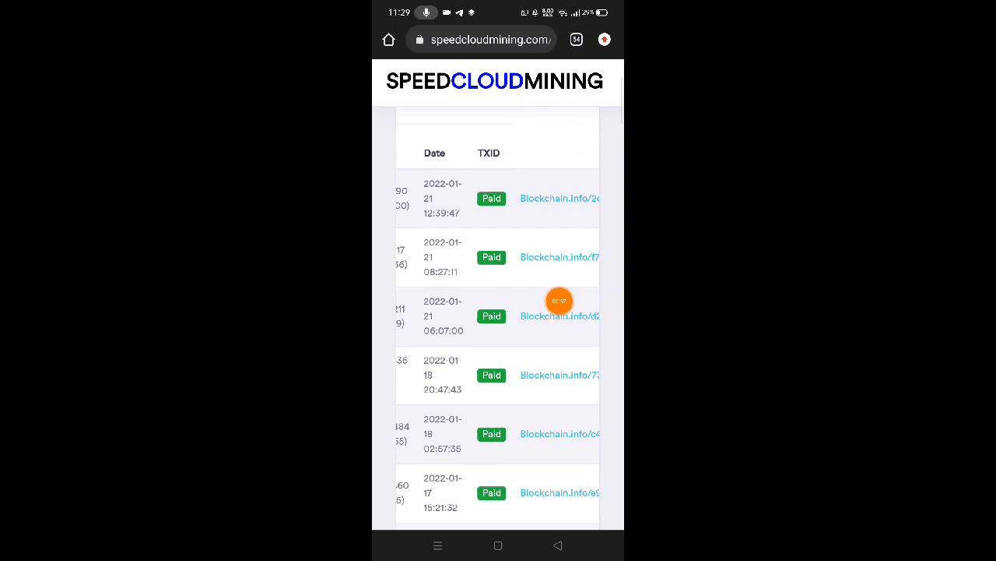
scroll("up", 3)
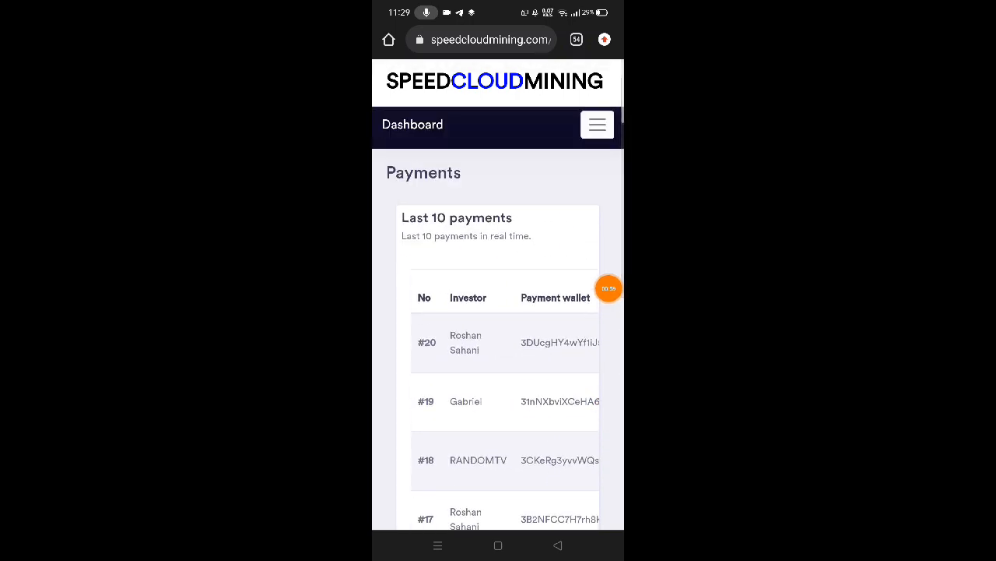